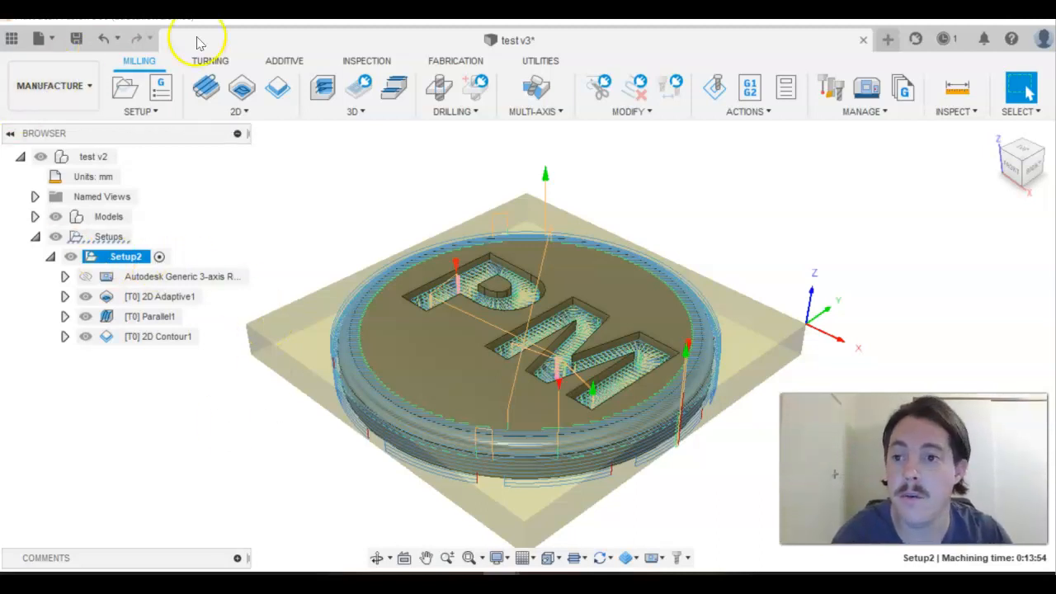
mouse_move(888, 40)
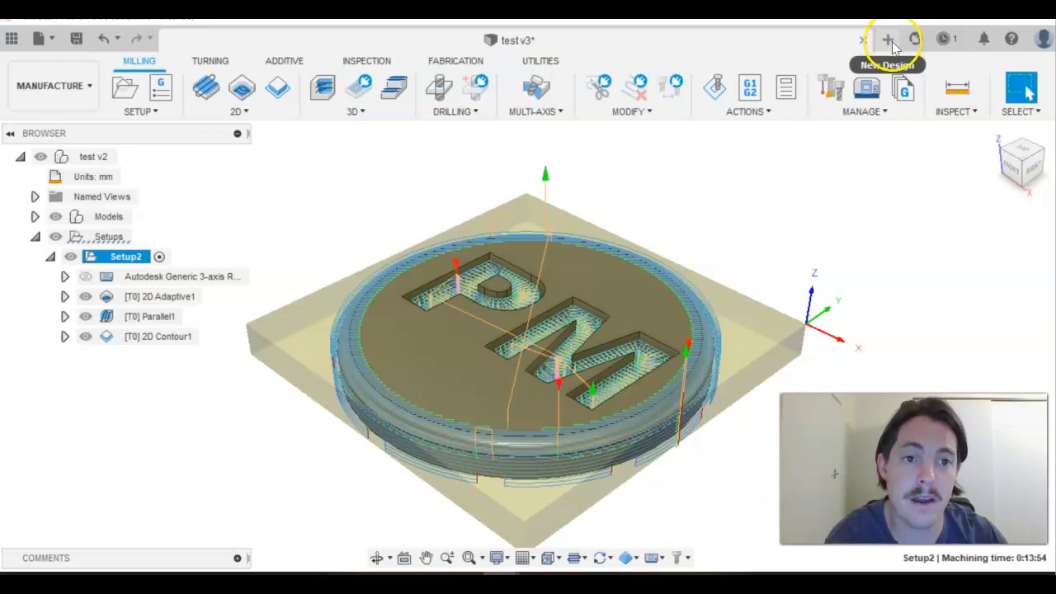
- Open a new blank untitled design tab beside the existing CAM test file
left_click(49, 39)
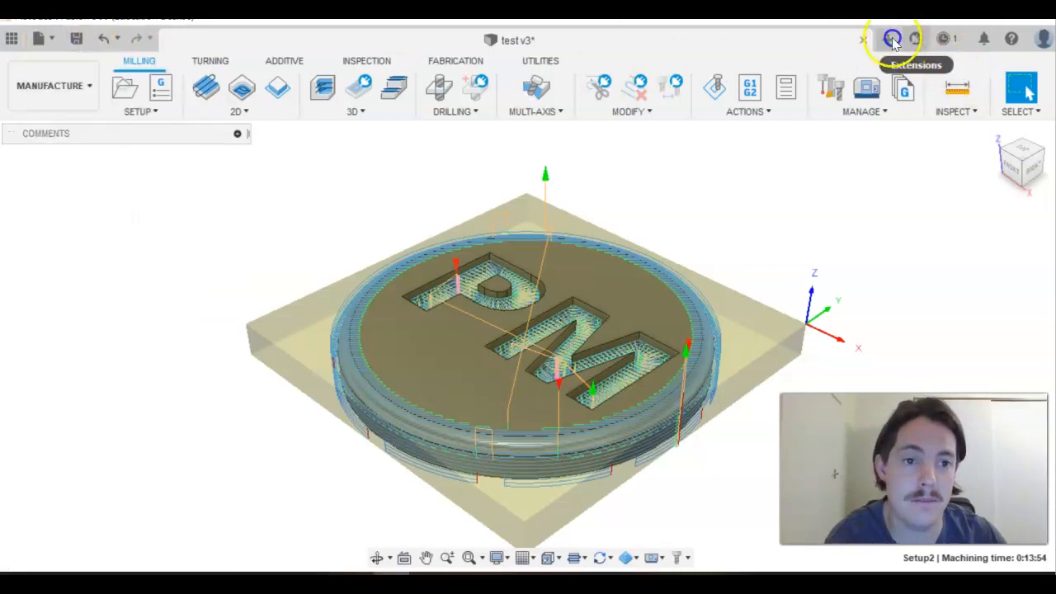
left_click(888, 39)
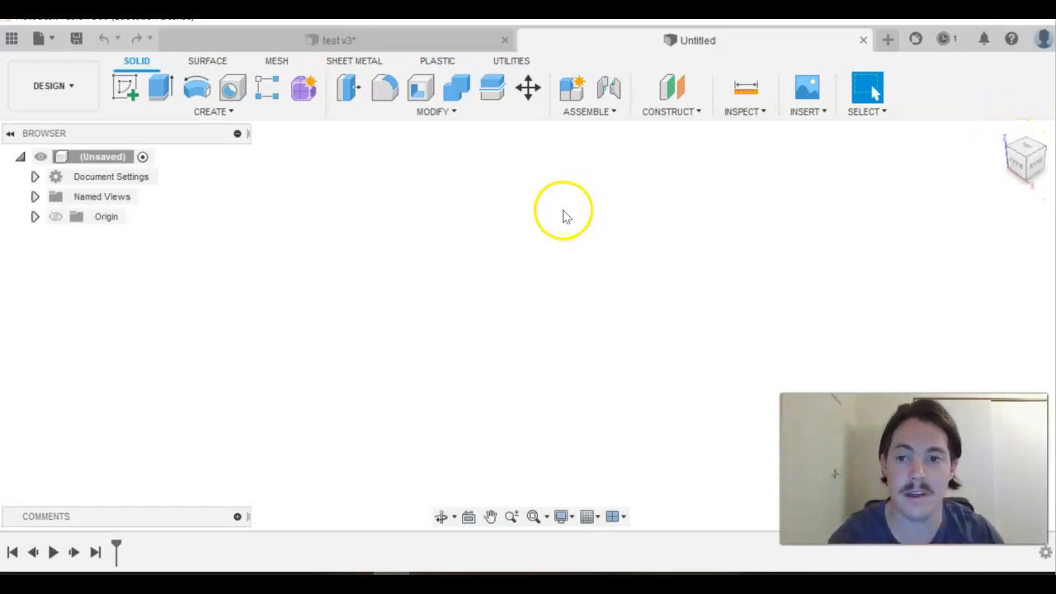
mouse_move(118, 139)
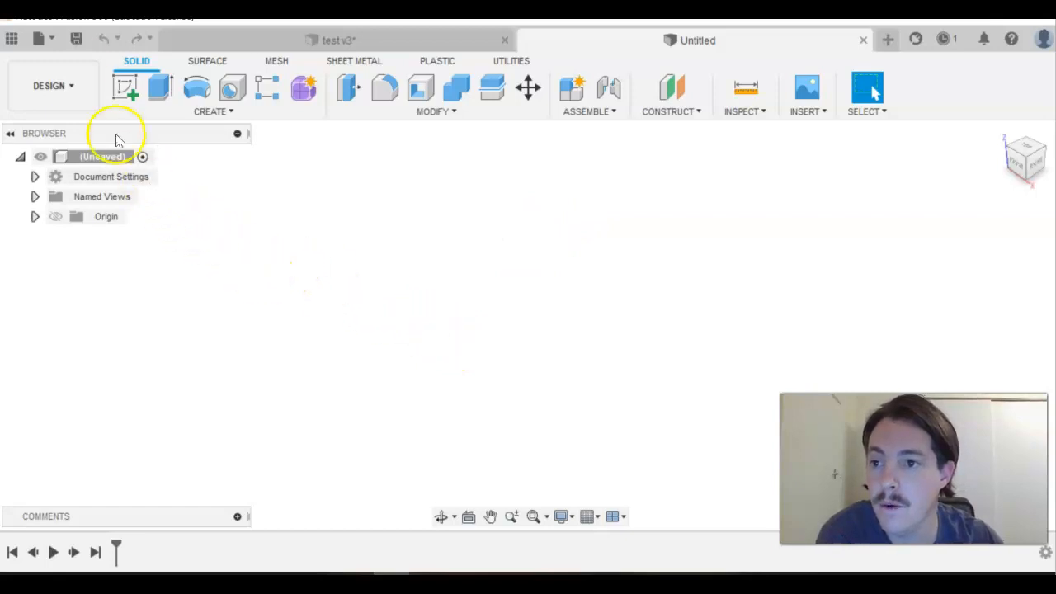
mouse_move(196, 91)
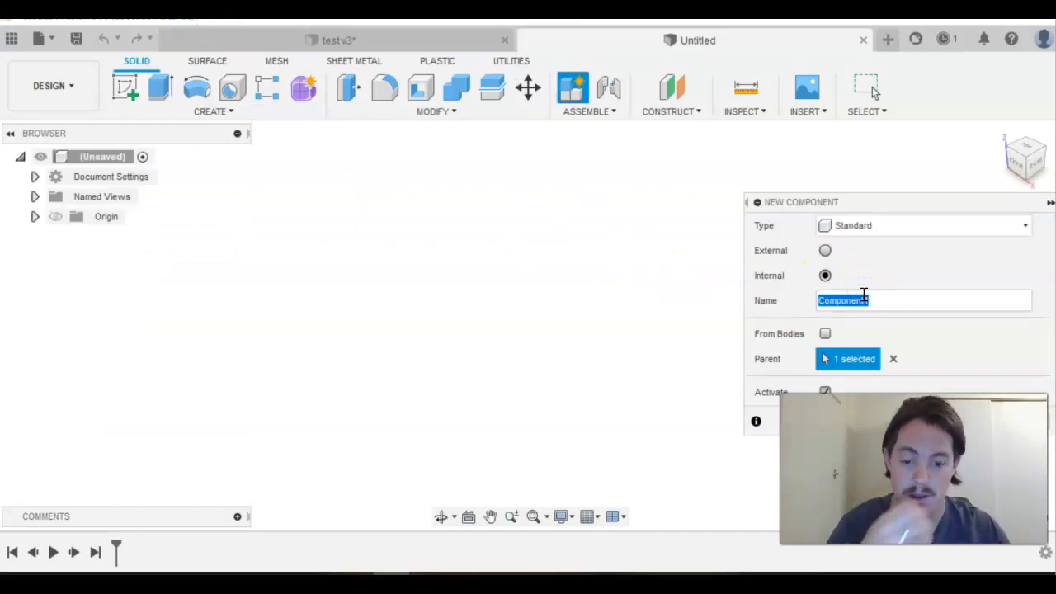
- Create a new internal, activated component named 'Coaster'
type("Coaster")
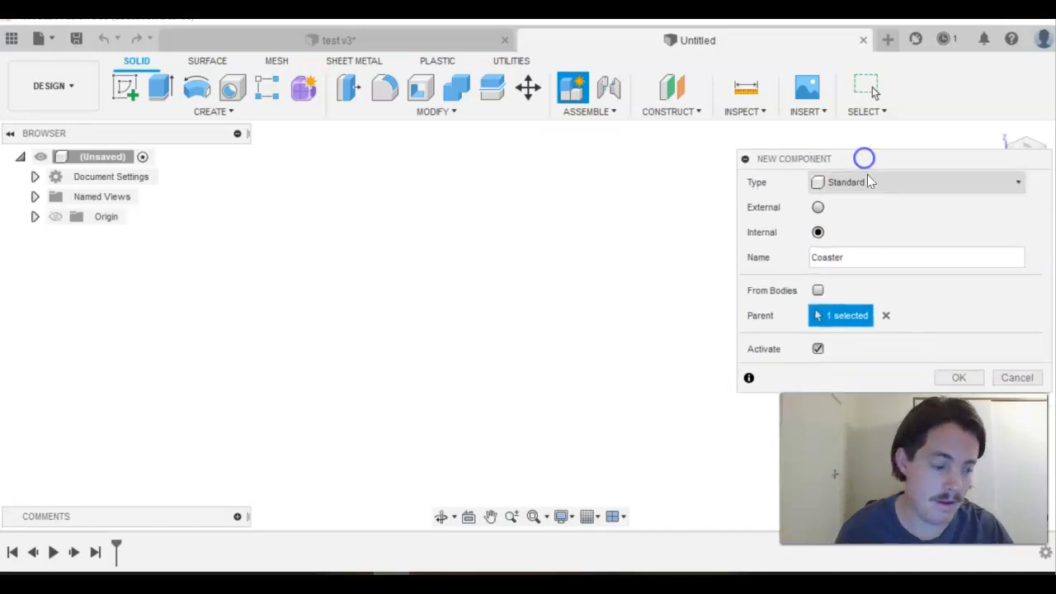
left_click(959, 377)
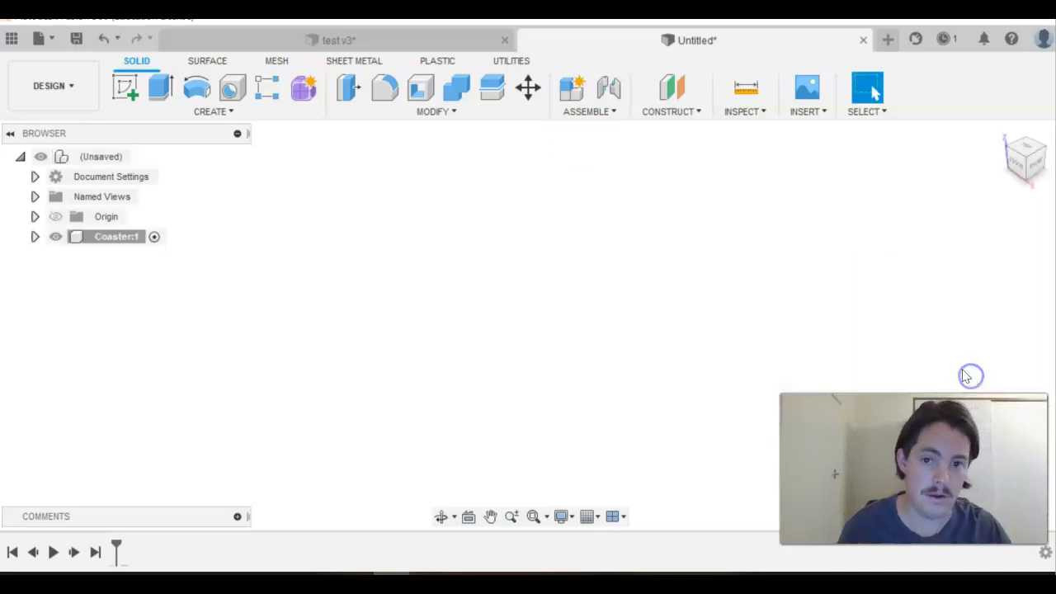
mouse_move(285, 328)
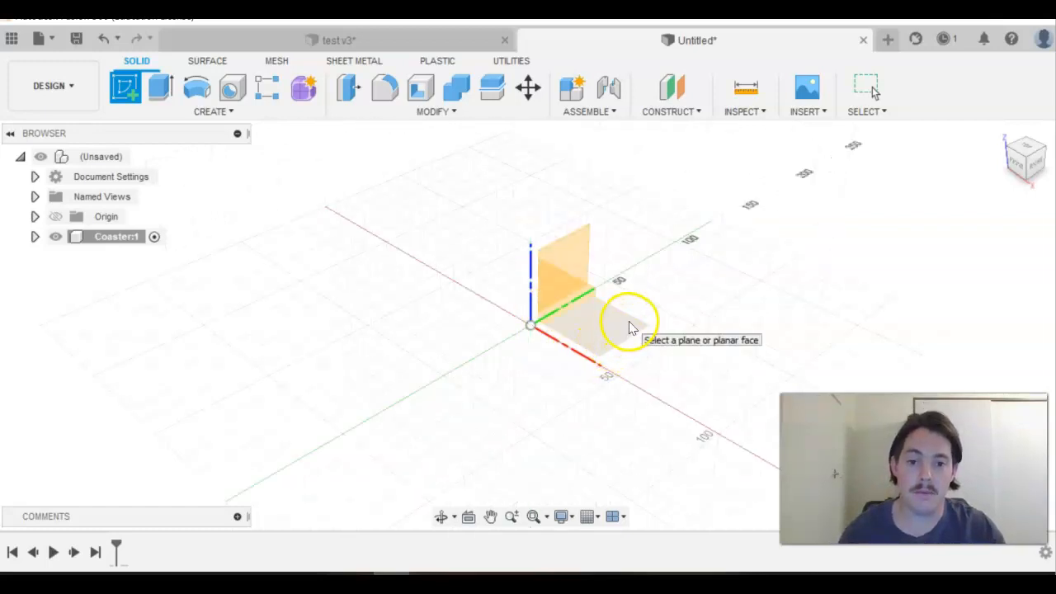
mouse_move(619, 316)
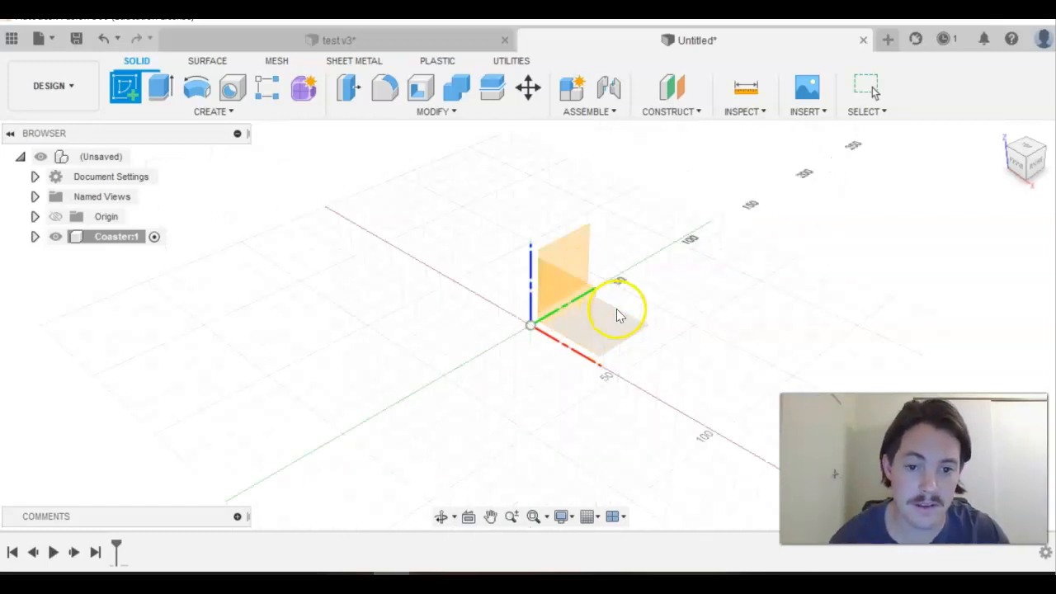
- Sketch on the horizontal XY plane a 90 mm diameter circle centred at the origin
left_click_drag(619, 314, 620, 323)
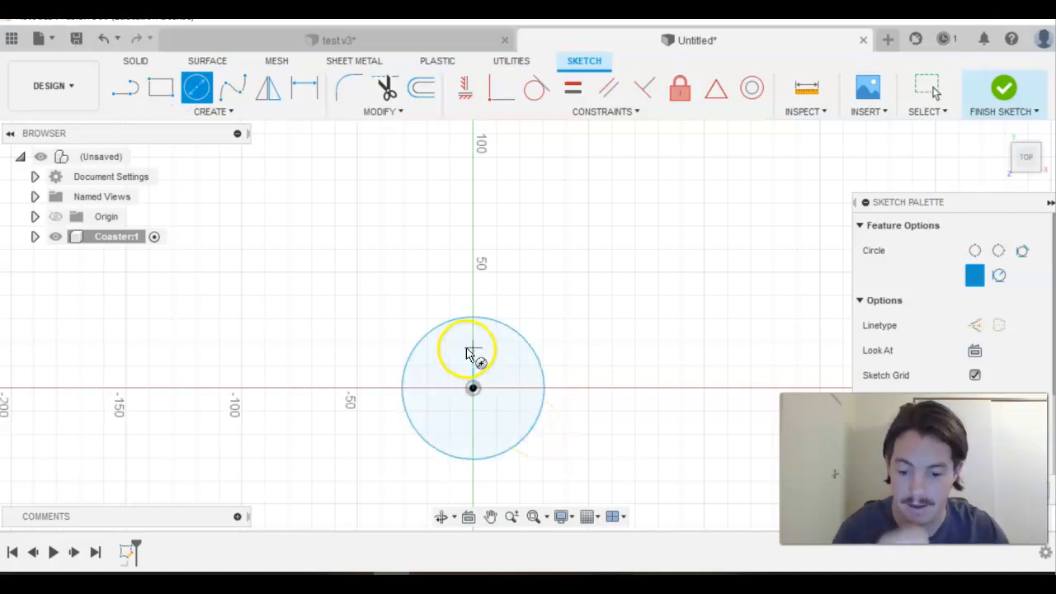
left_click(304, 88)
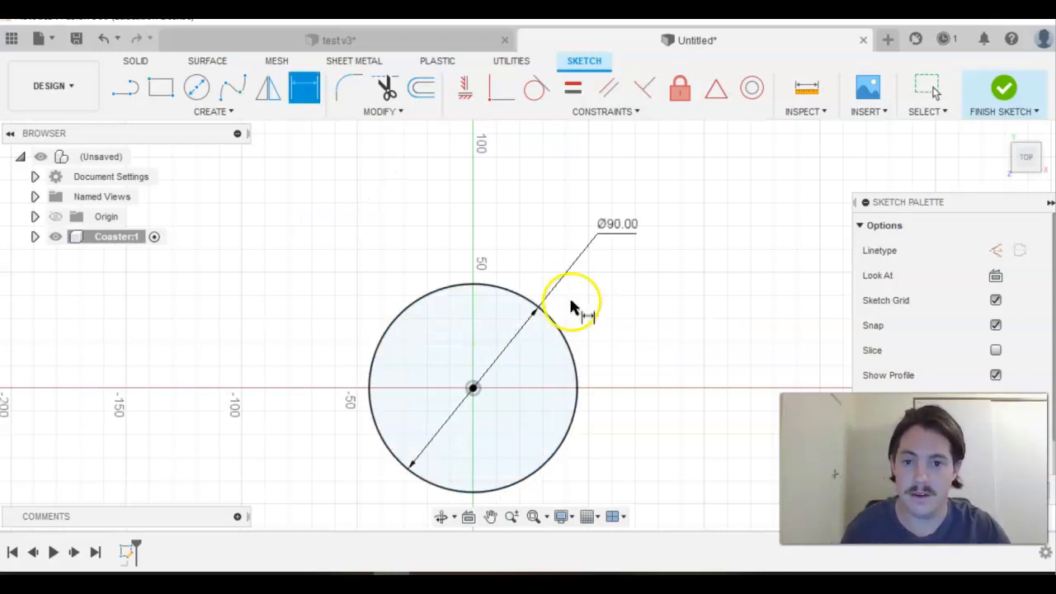
mouse_move(395, 196)
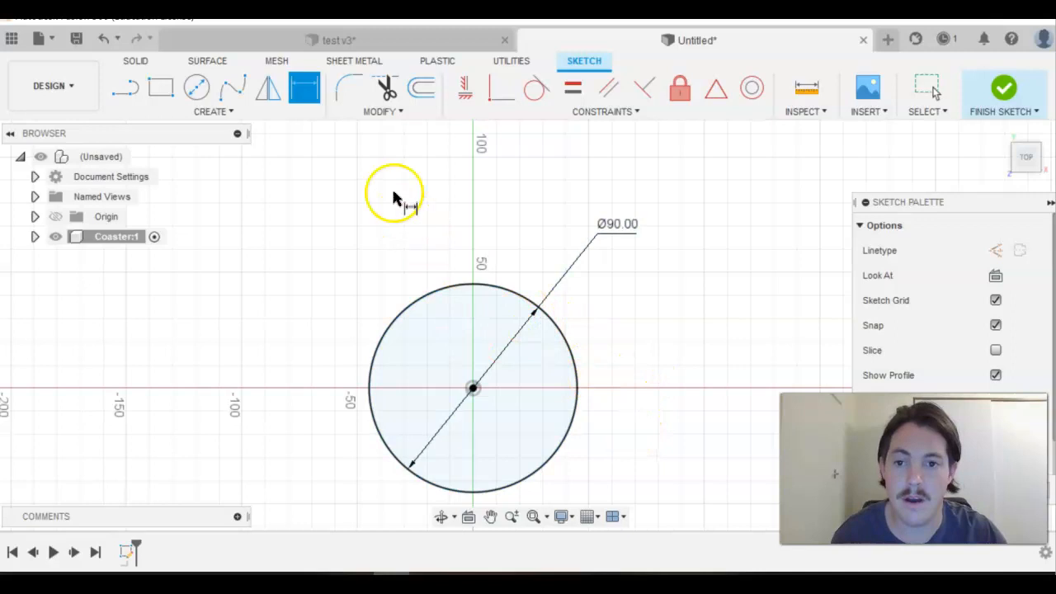
mouse_move(310, 89)
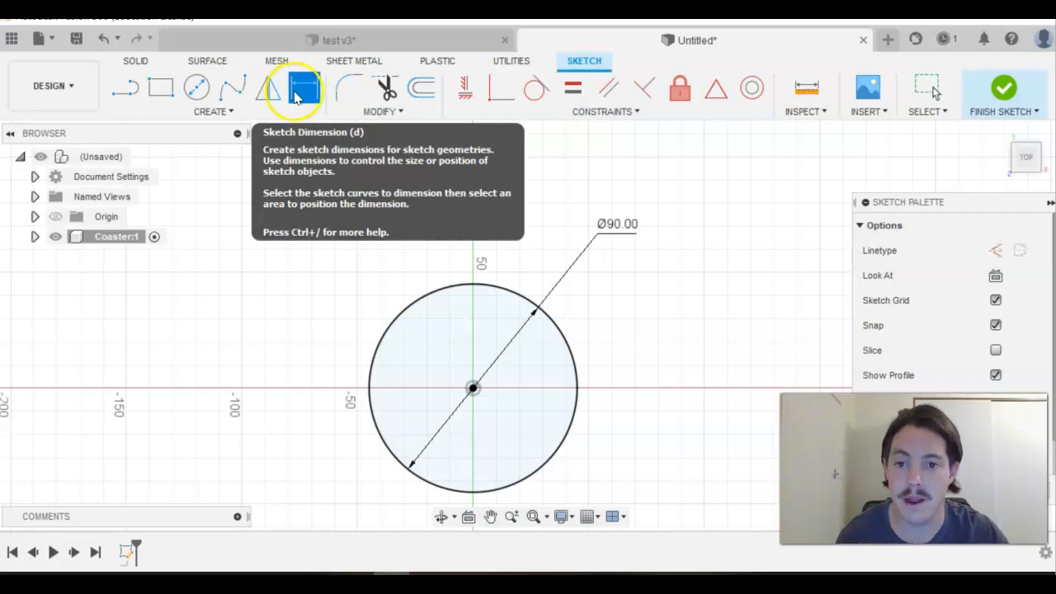
mouse_move(524, 231)
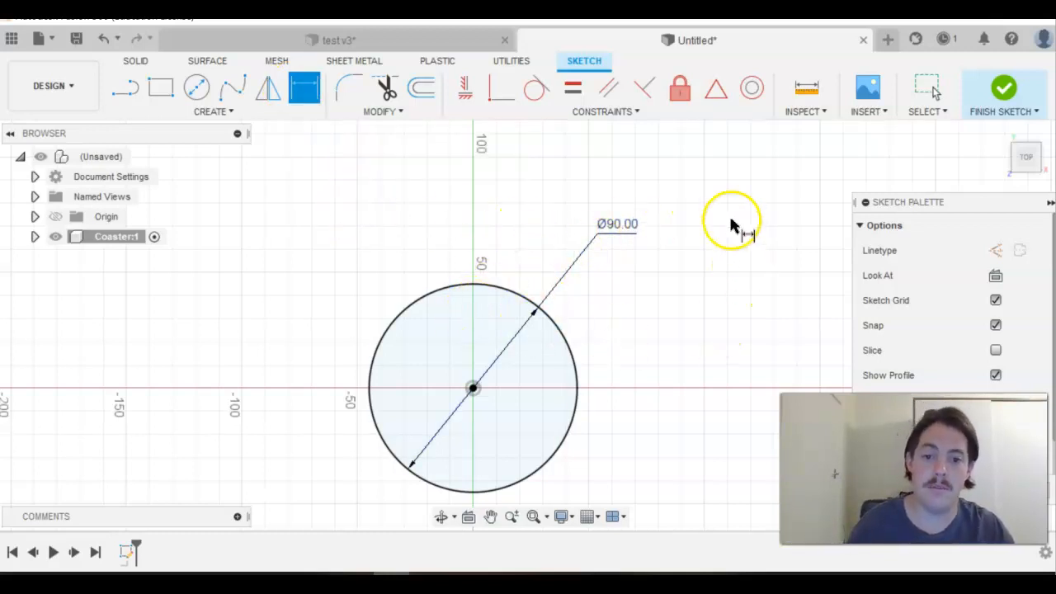
mouse_move(463, 416)
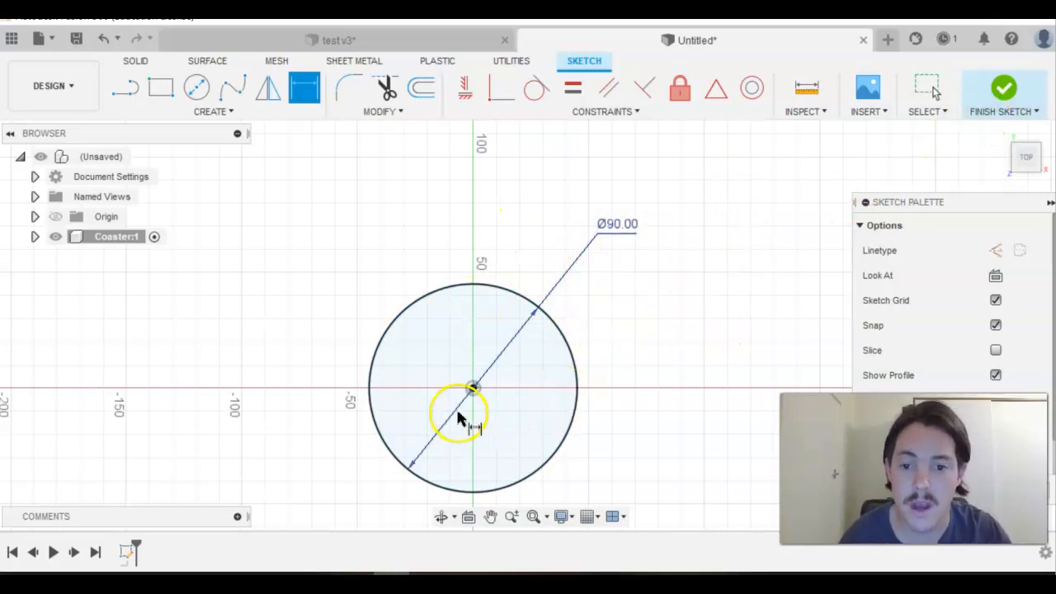
mouse_move(437, 400)
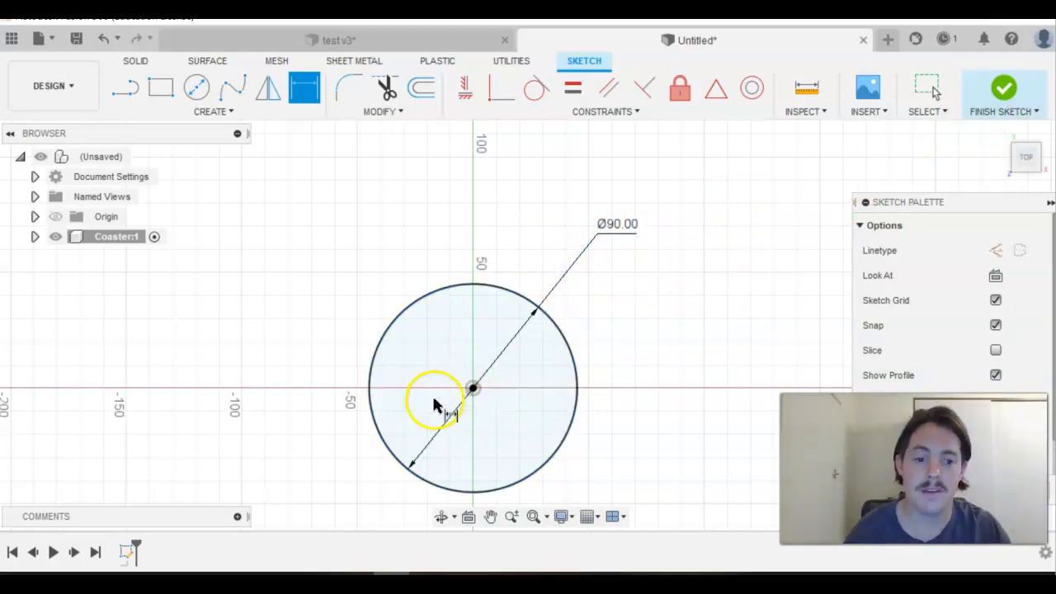
mouse_move(264, 384)
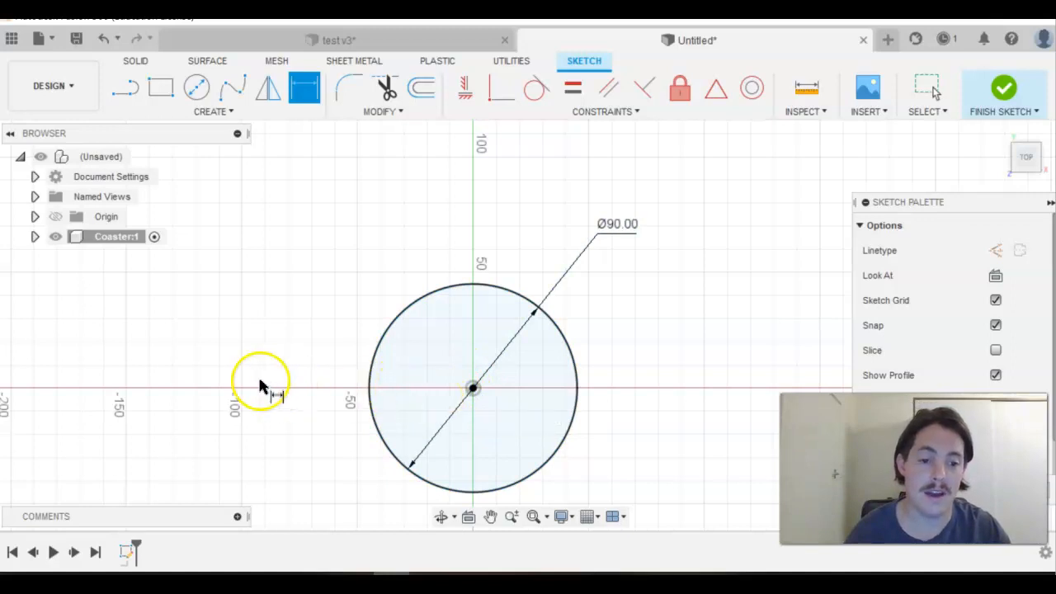
mouse_move(706, 359)
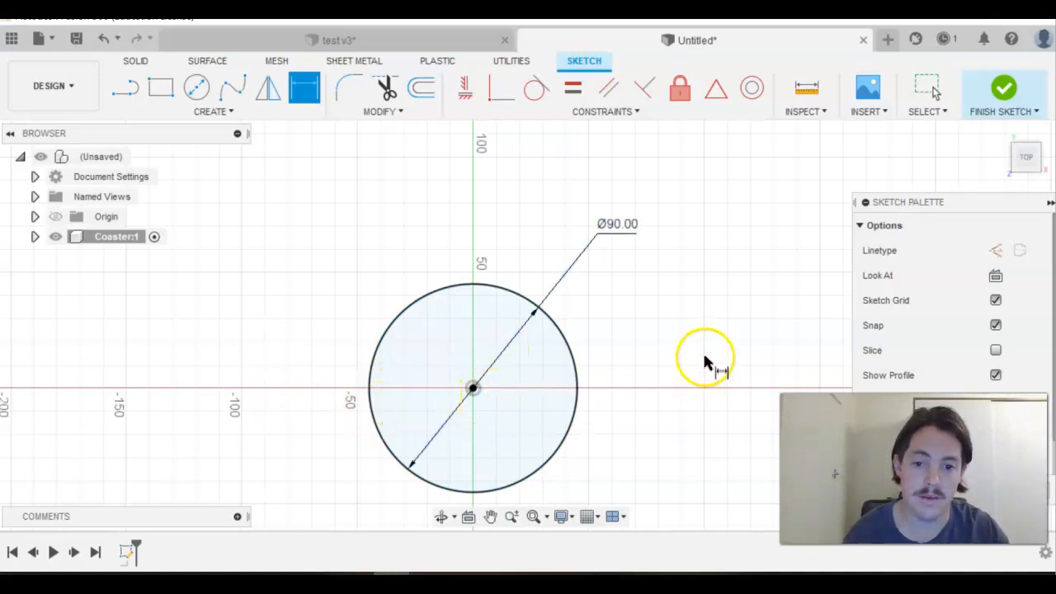
mouse_move(677, 379)
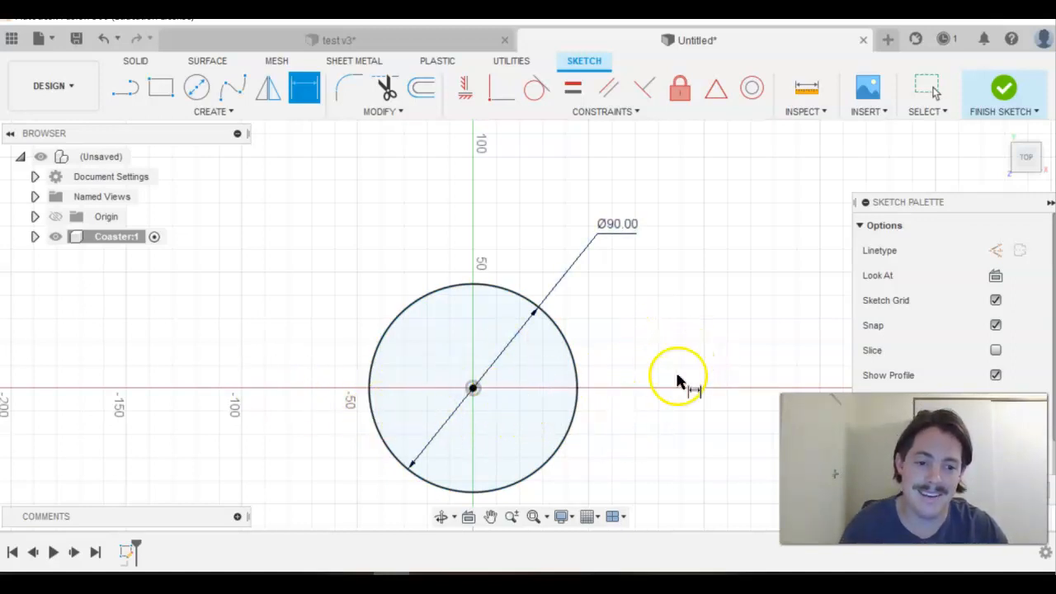
mouse_move(710, 289)
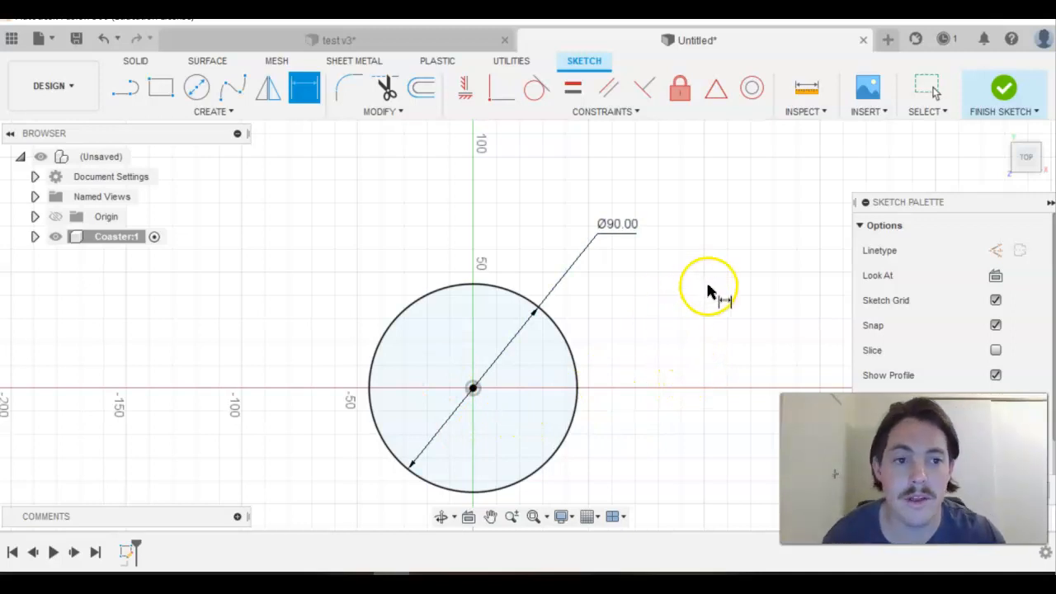
mouse_move(796, 203)
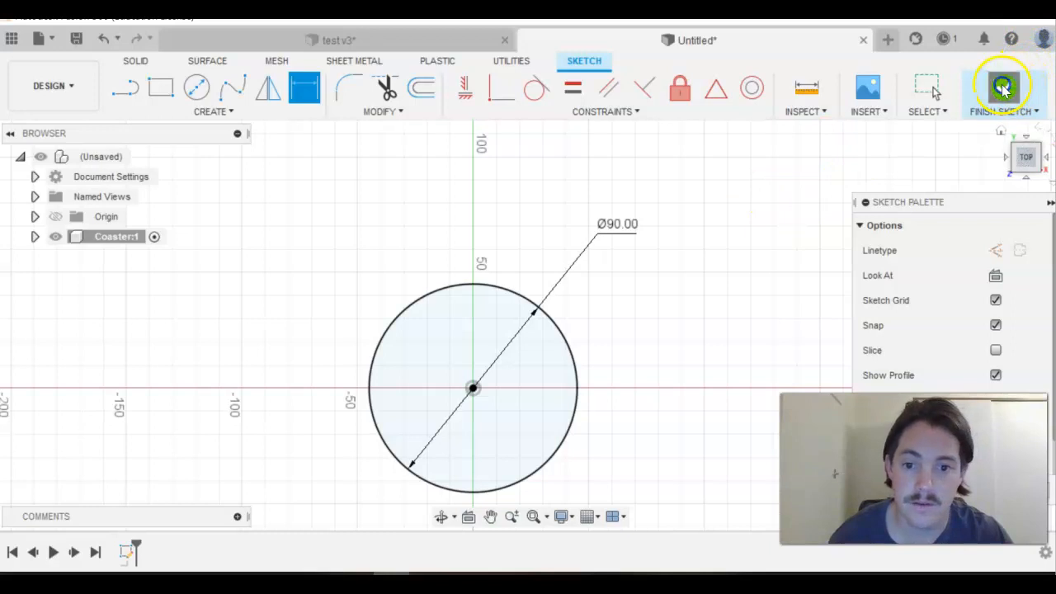
- Finish the circle sketch and extrude it 9 mm into a solid disc
left_click(1003, 88)
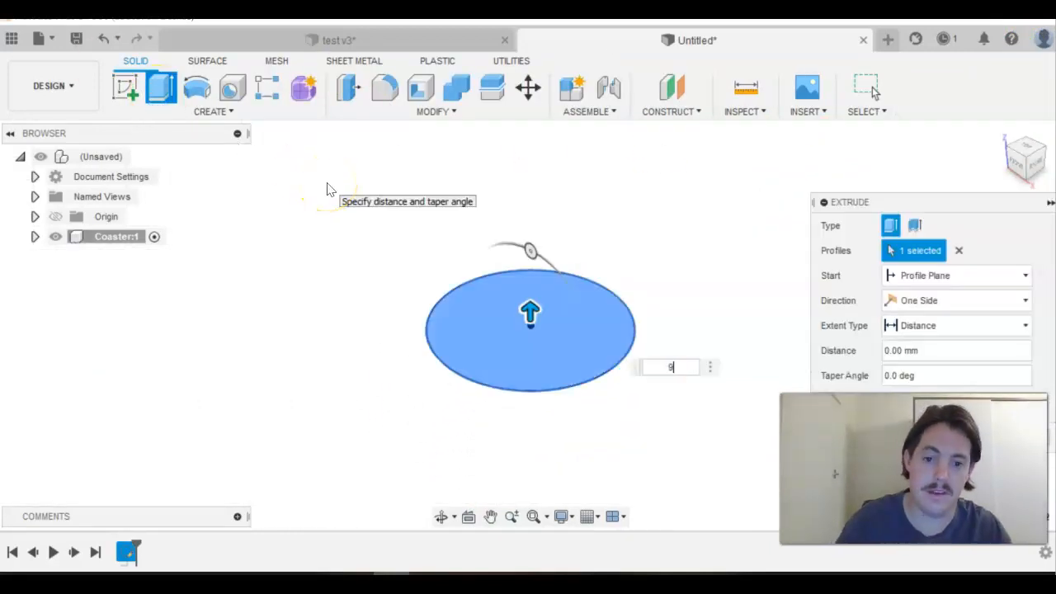
type("9 mm")
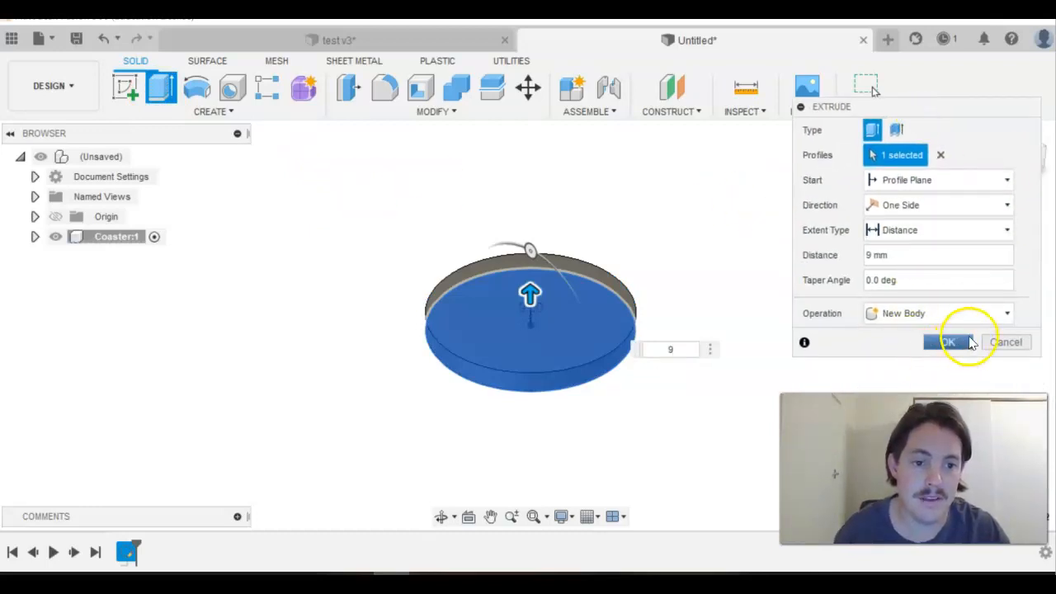
left_click(947, 342)
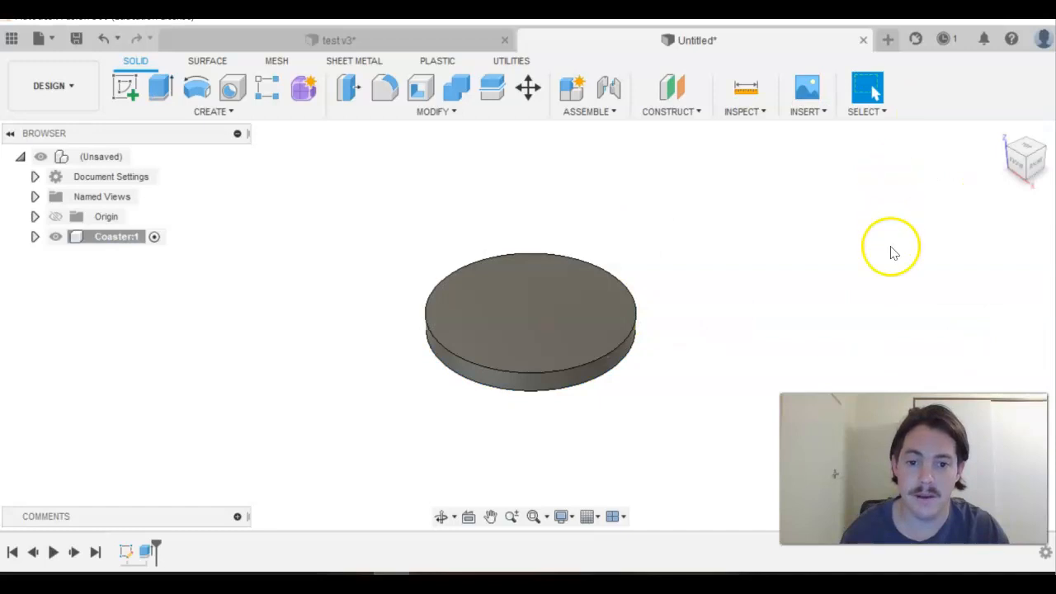
mouse_move(859, 268)
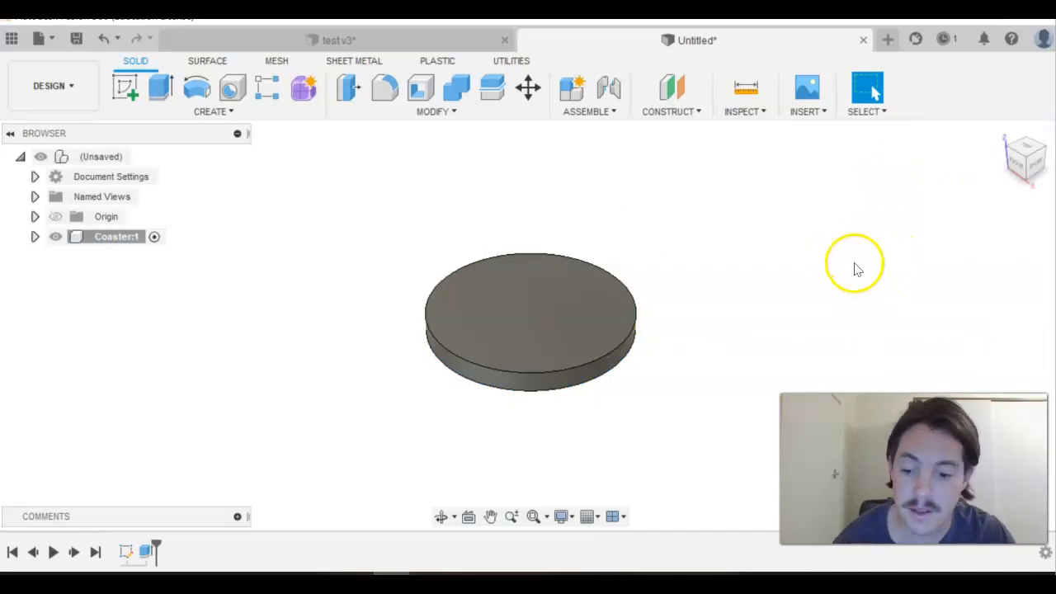
- Apply the 3D Pine - Glossy wood appearance from Wood (Solid) > Finished to the disc
left_click(436, 111)
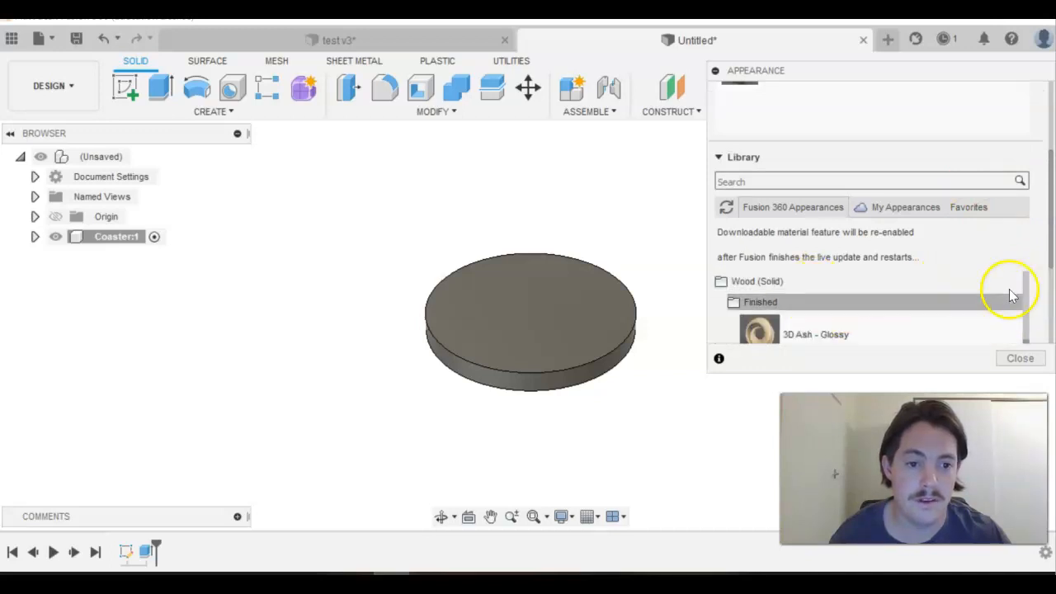
scroll("down", 3)
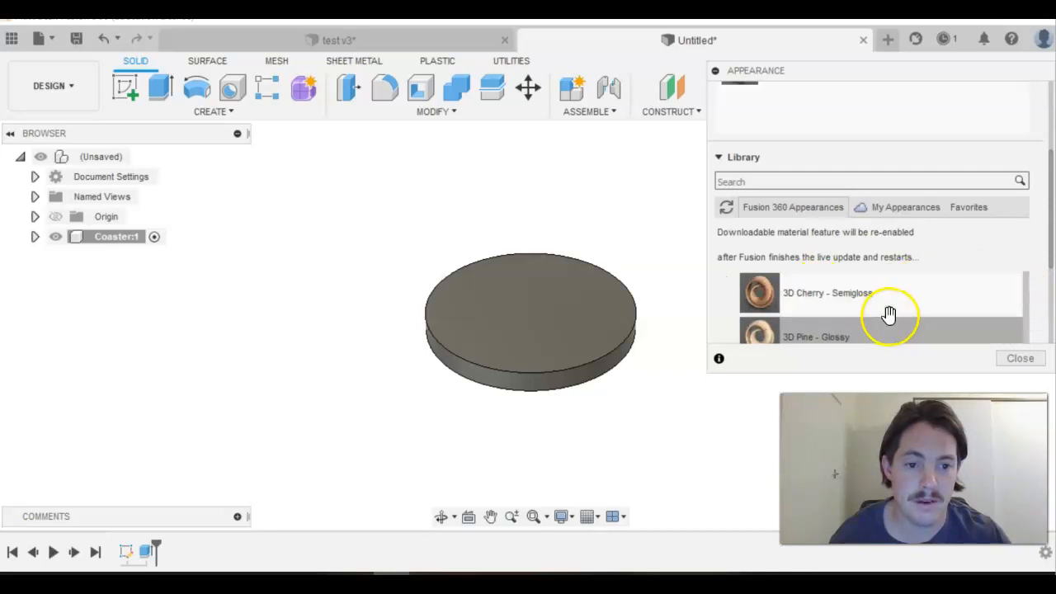
scroll("up", 3)
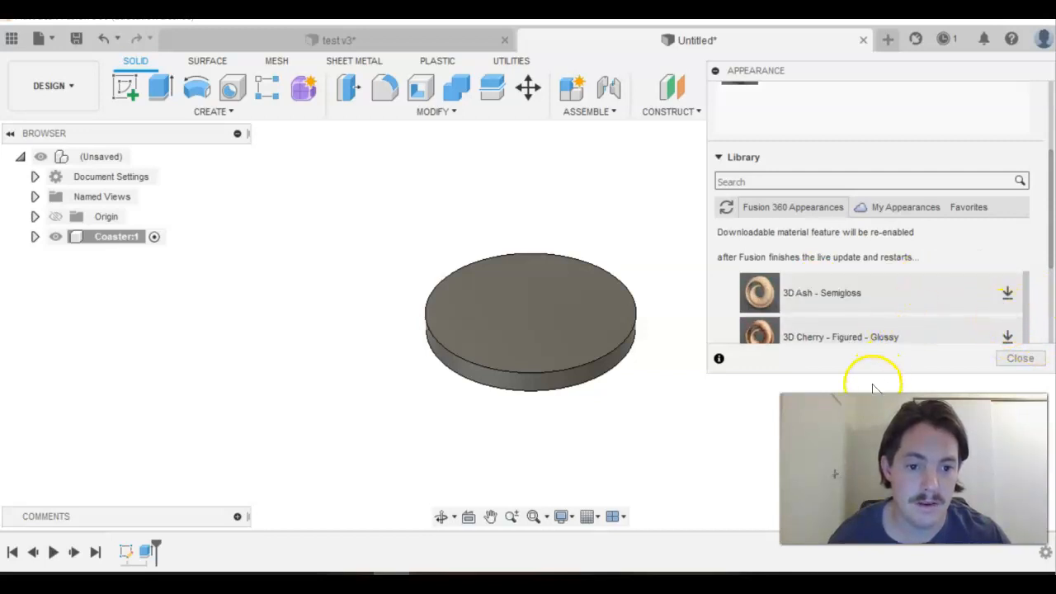
mouse_move(925, 380)
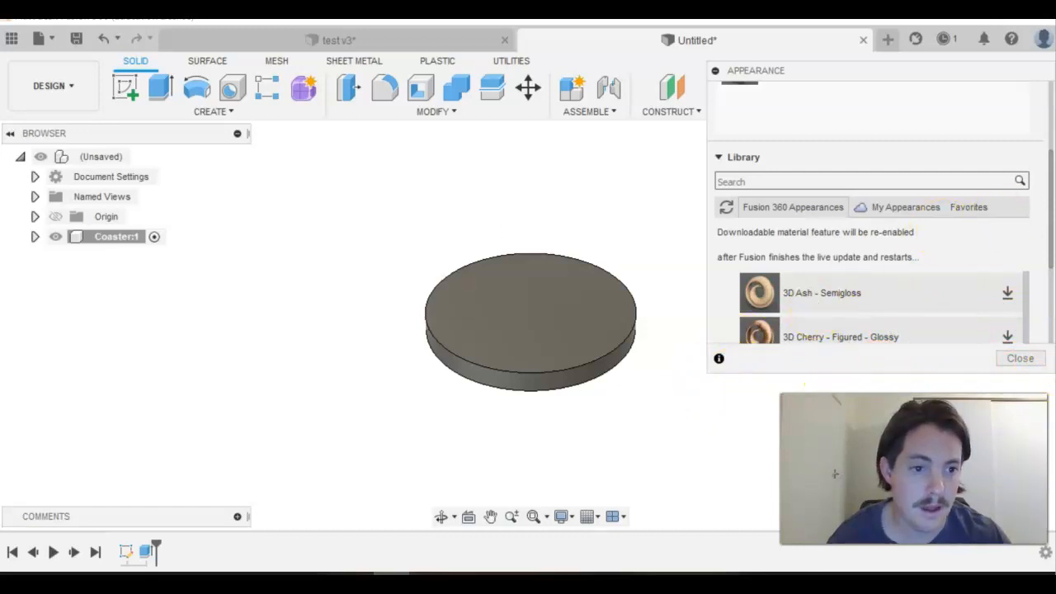
scroll("down", 3)
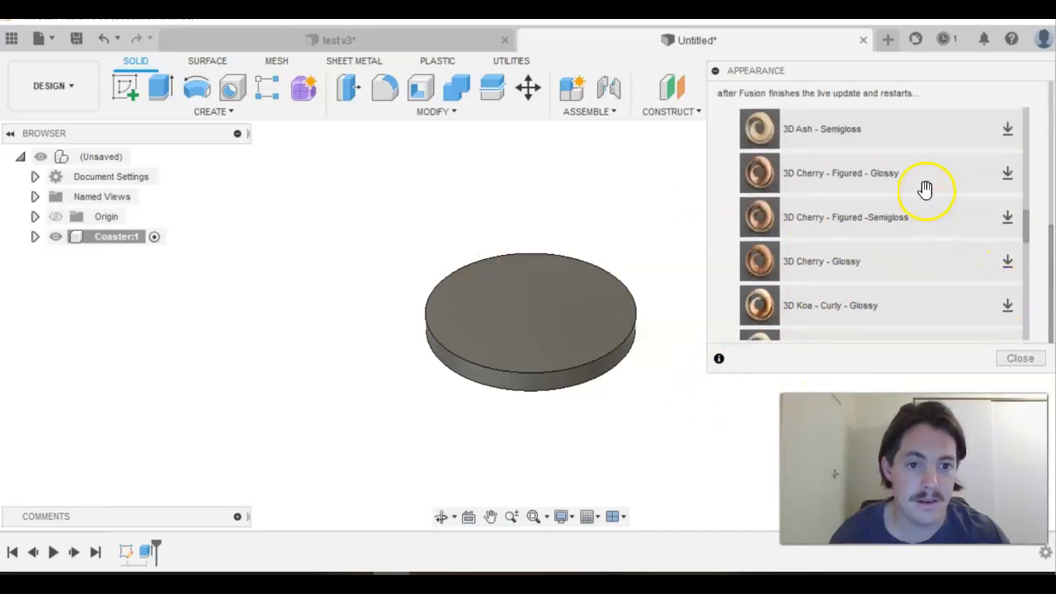
scroll("down", 3)
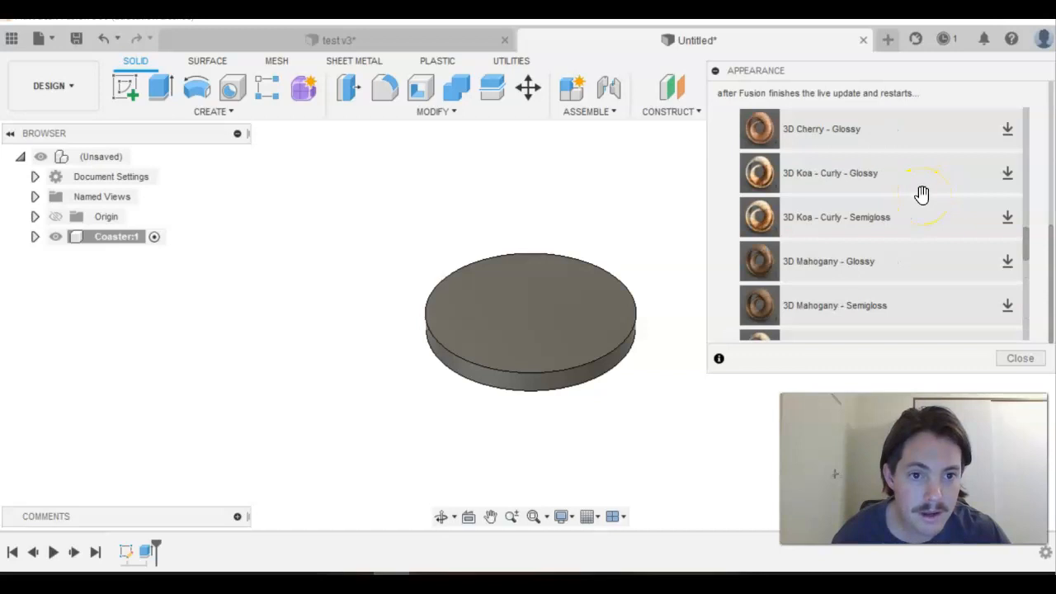
scroll("up", 3)
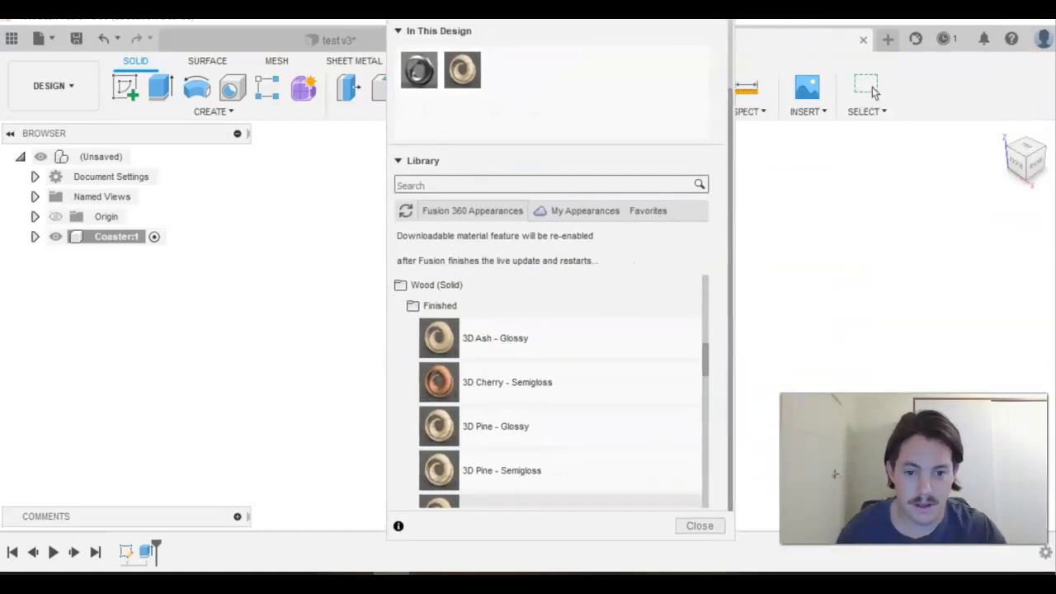
left_click(699, 526)
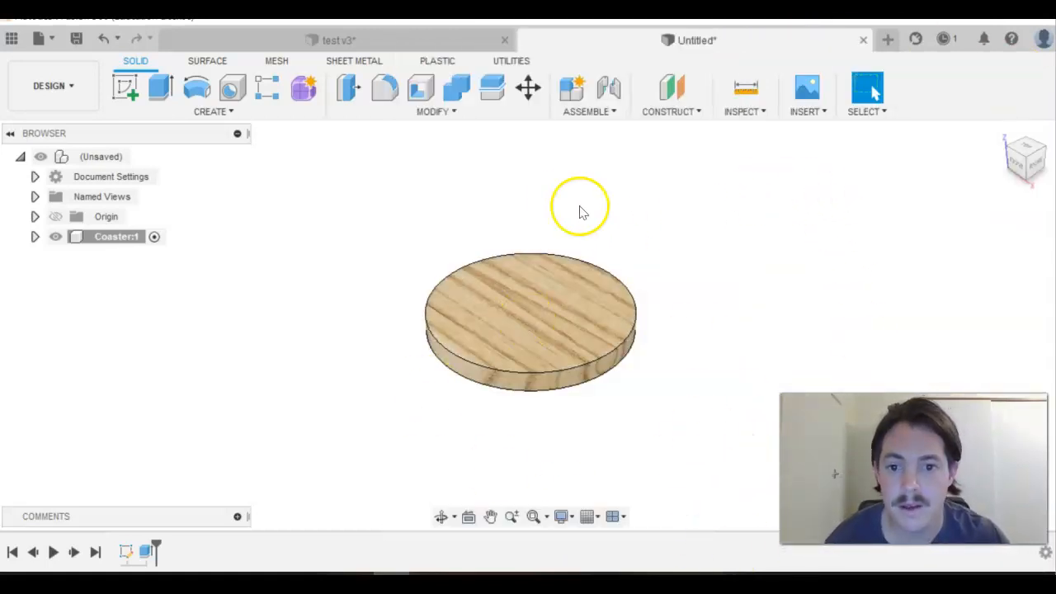
mouse_move(567, 204)
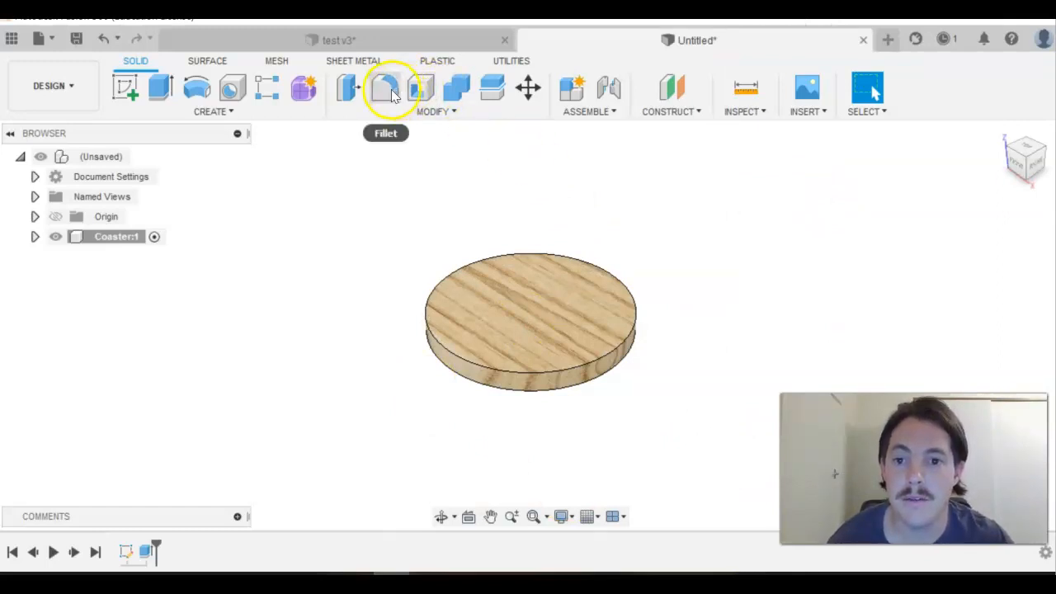
- Fillet the disc's top circular edge with a 3 mm radius
left_click(384, 89)
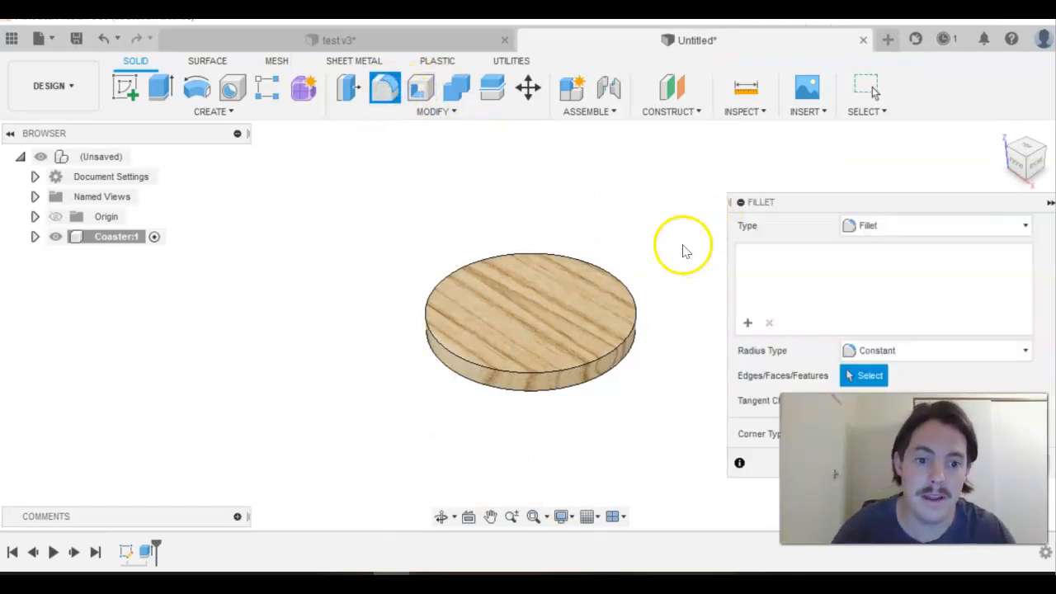
mouse_move(20, 462)
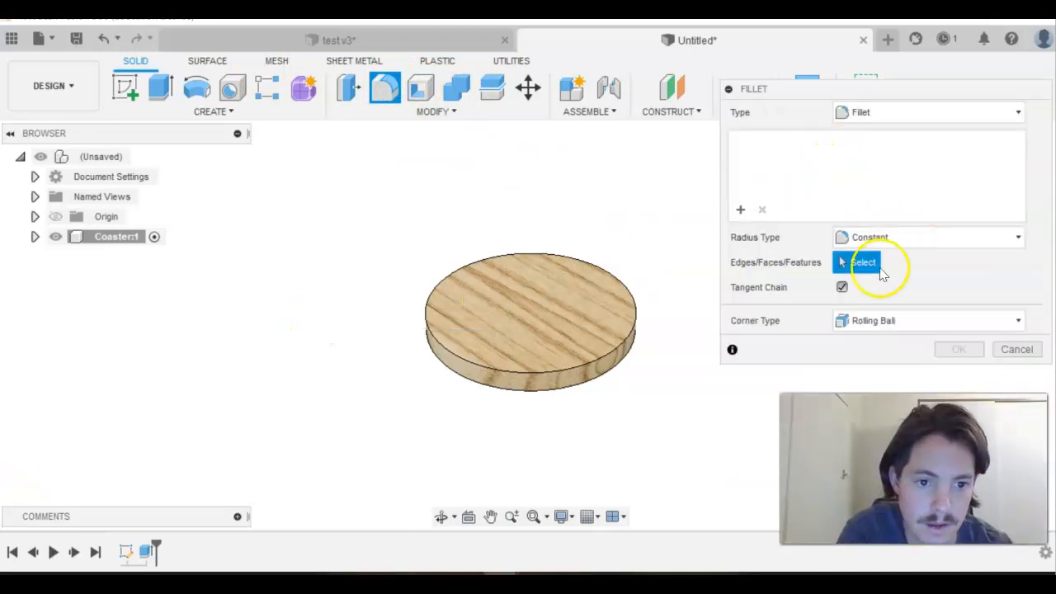
left_click(639, 305)
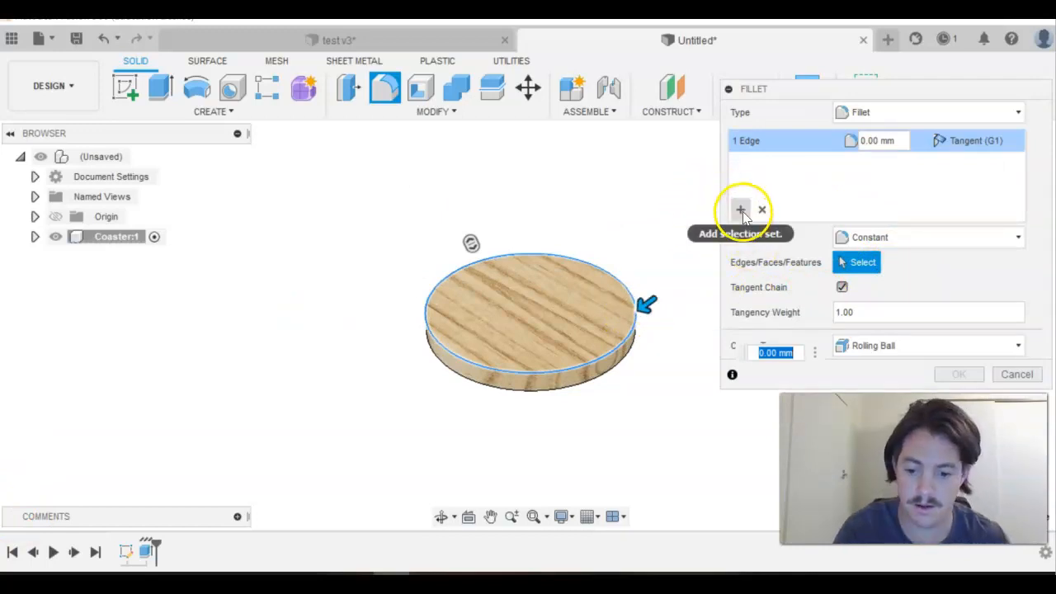
type("3")
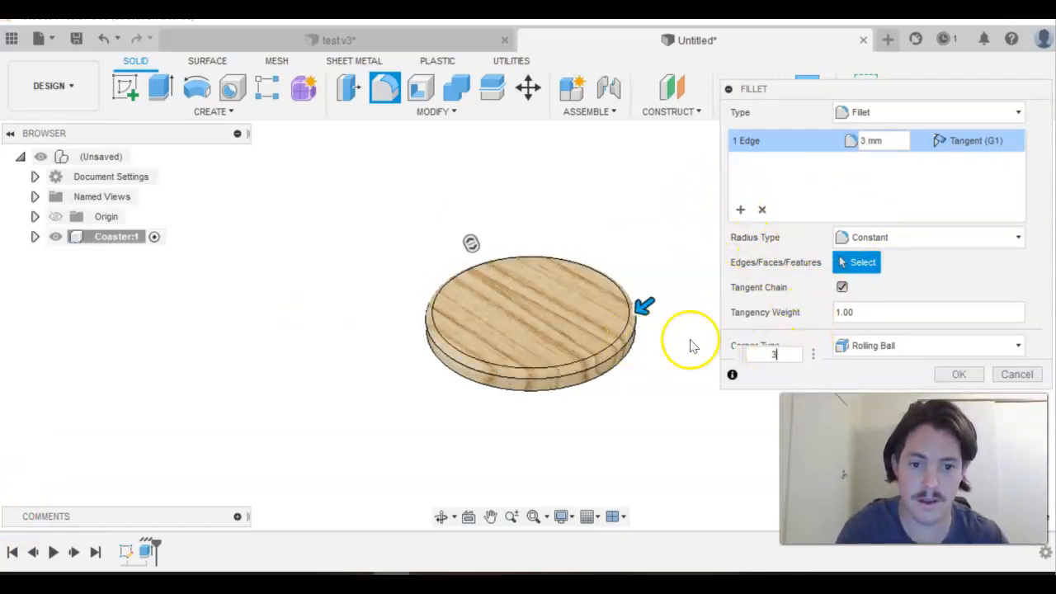
left_click(959, 373)
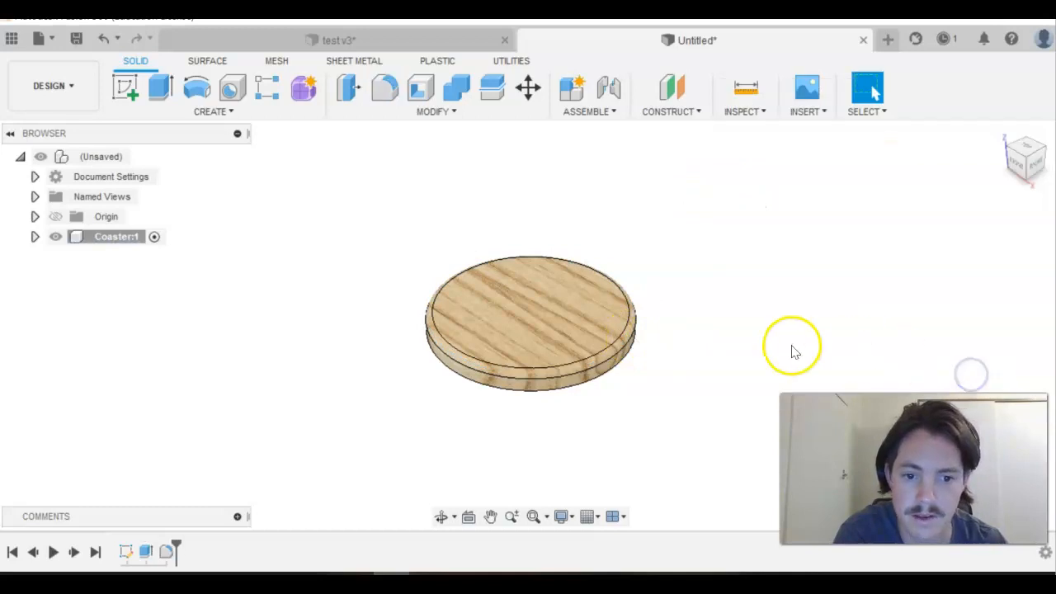
mouse_move(774, 311)
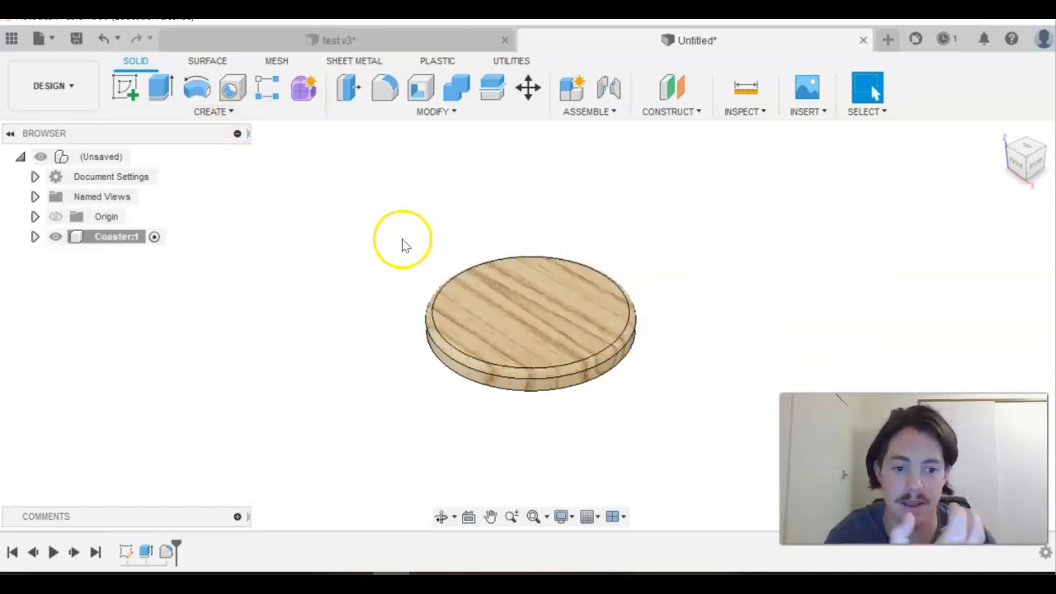
mouse_move(352, 278)
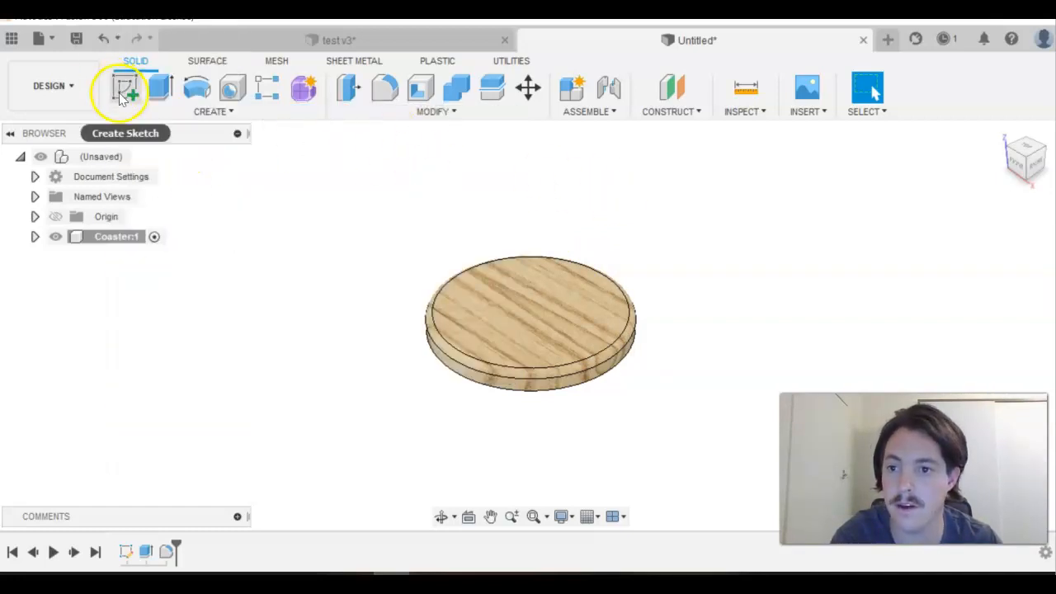
- Sketch the text 'PM' in bold Arial Black, 30 mm high, centred on the disc's top face
left_click(126, 88)
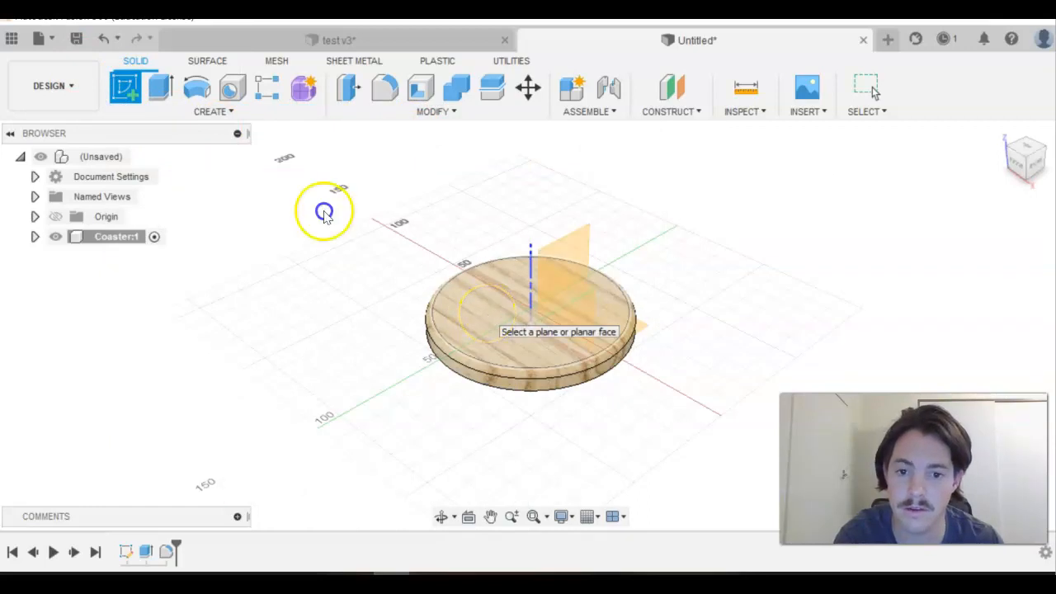
left_click(553, 289)
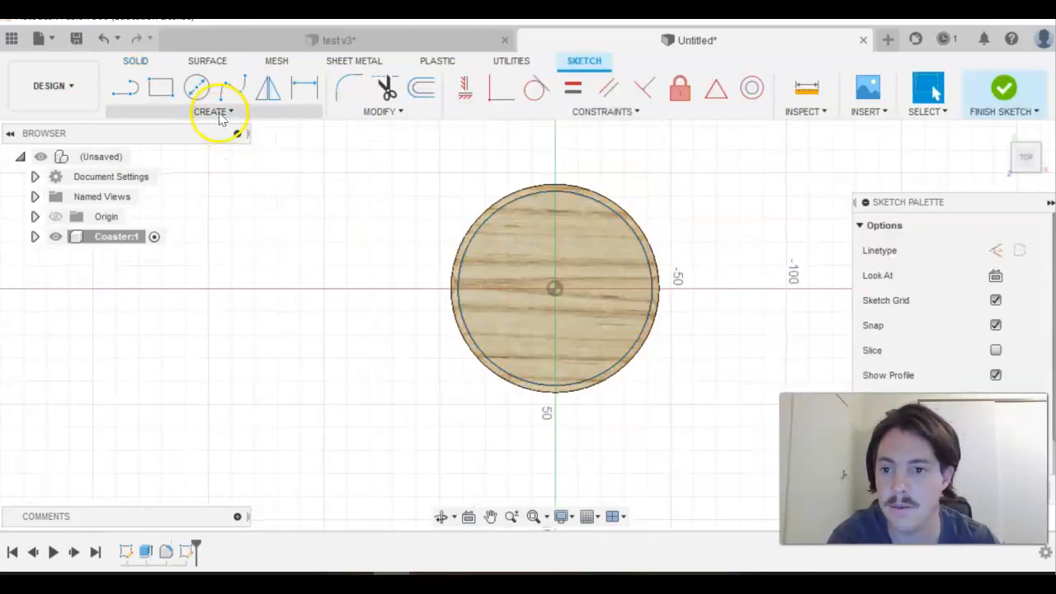
left_click(210, 112)
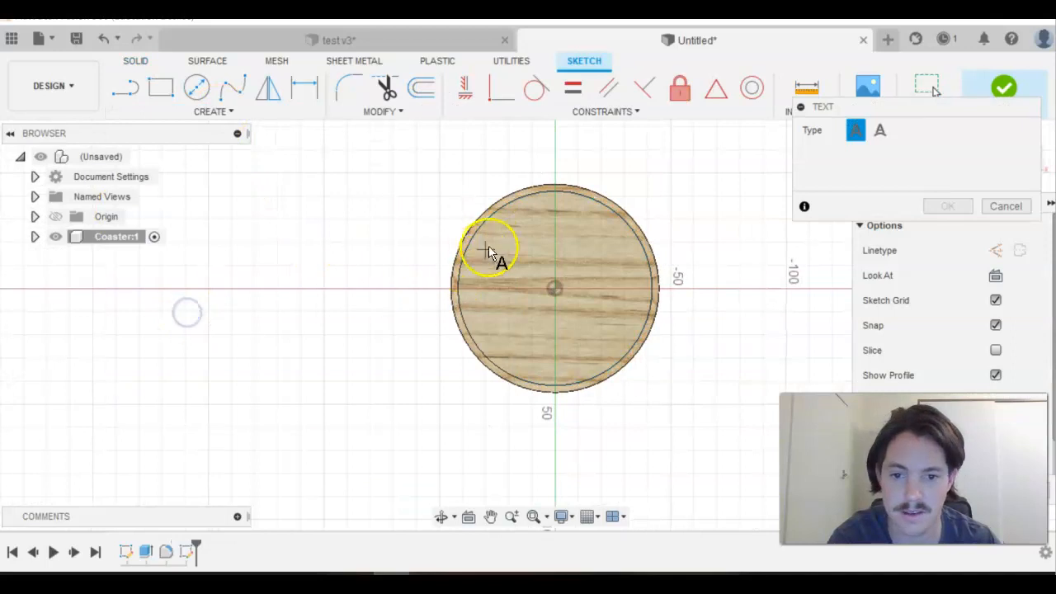
mouse_move(602, 316)
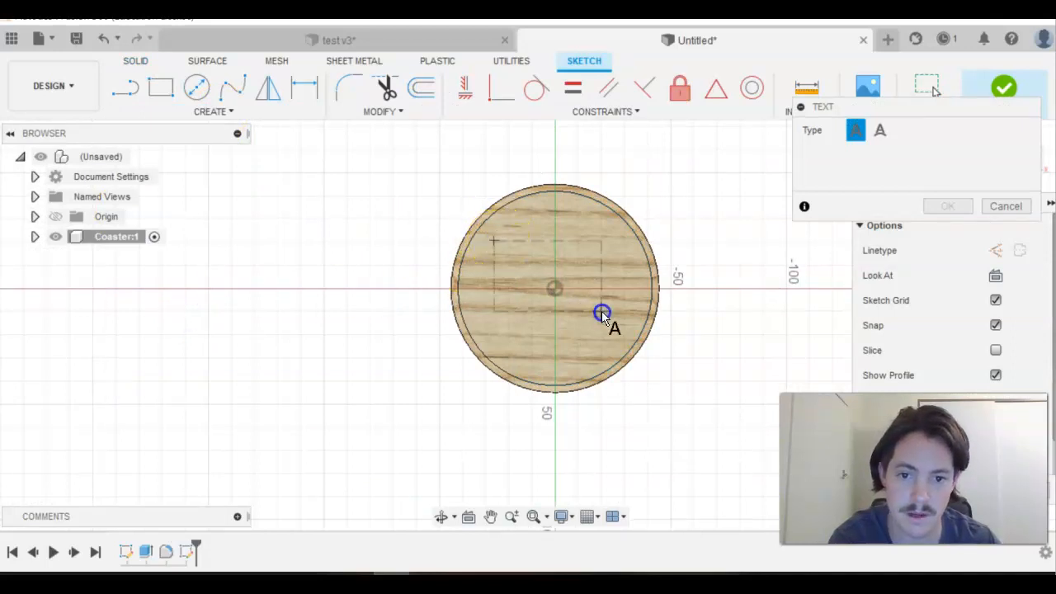
left_click(602, 312)
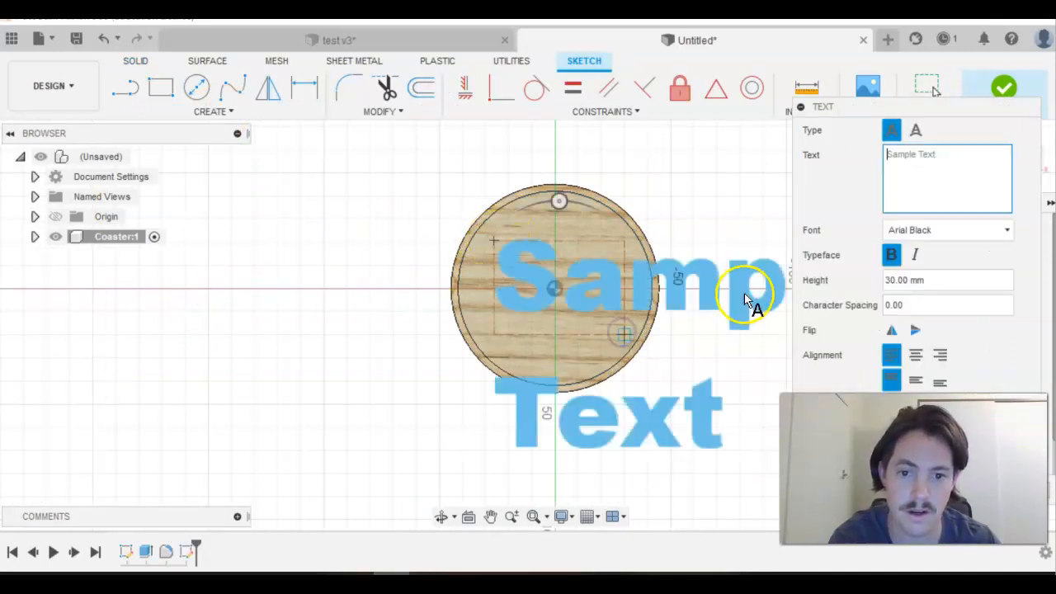
type("OM")
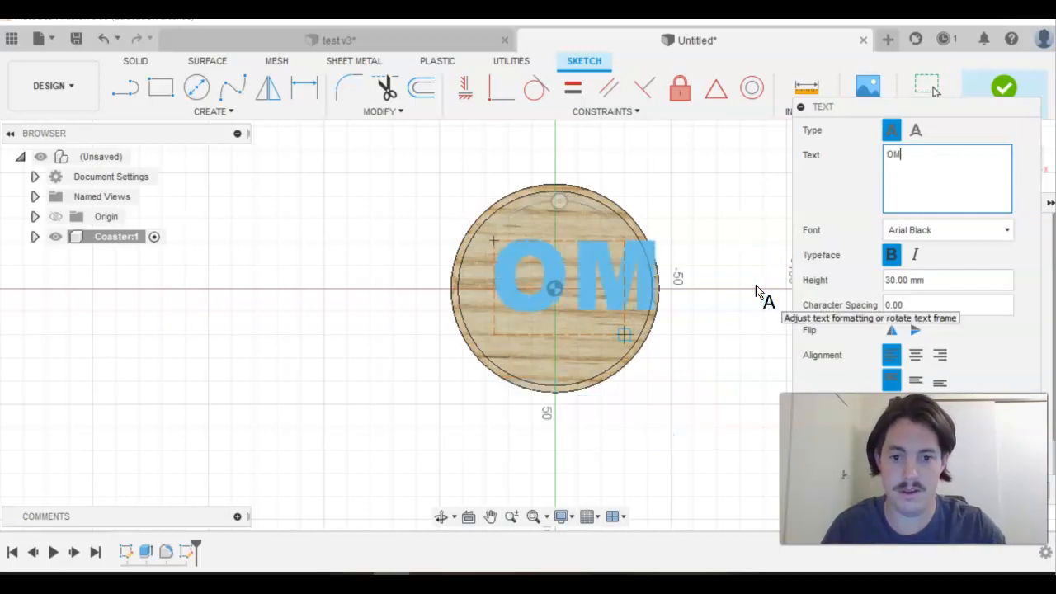
type("P")
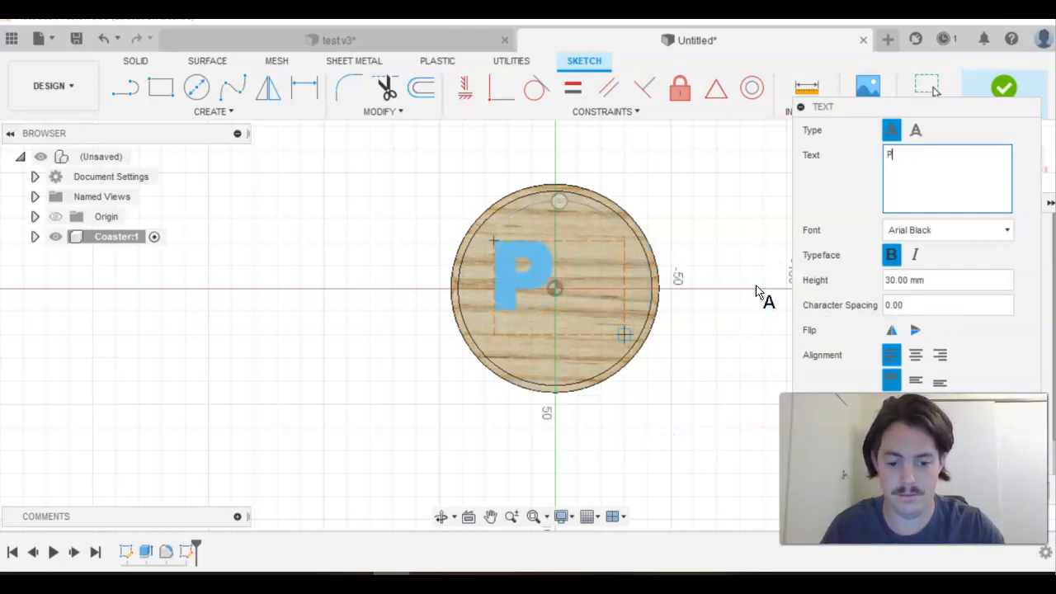
type("M")
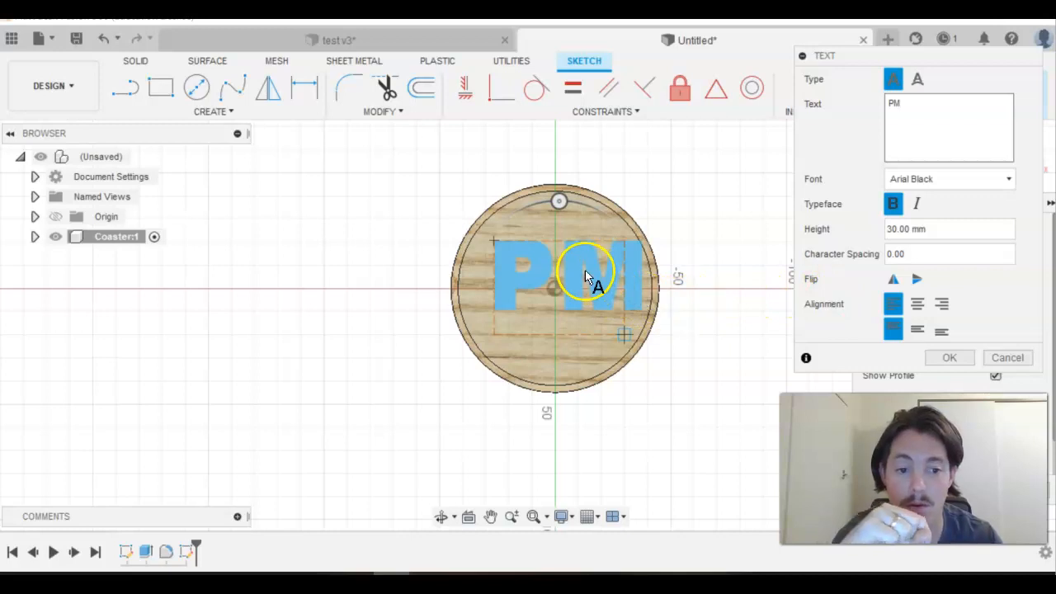
mouse_move(577, 285)
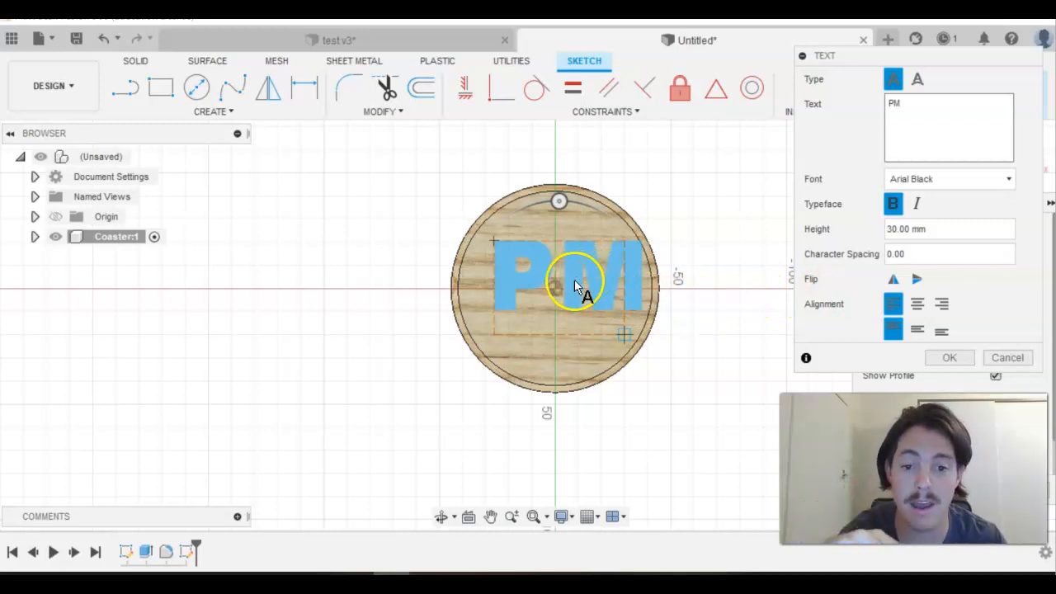
mouse_move(578, 289)
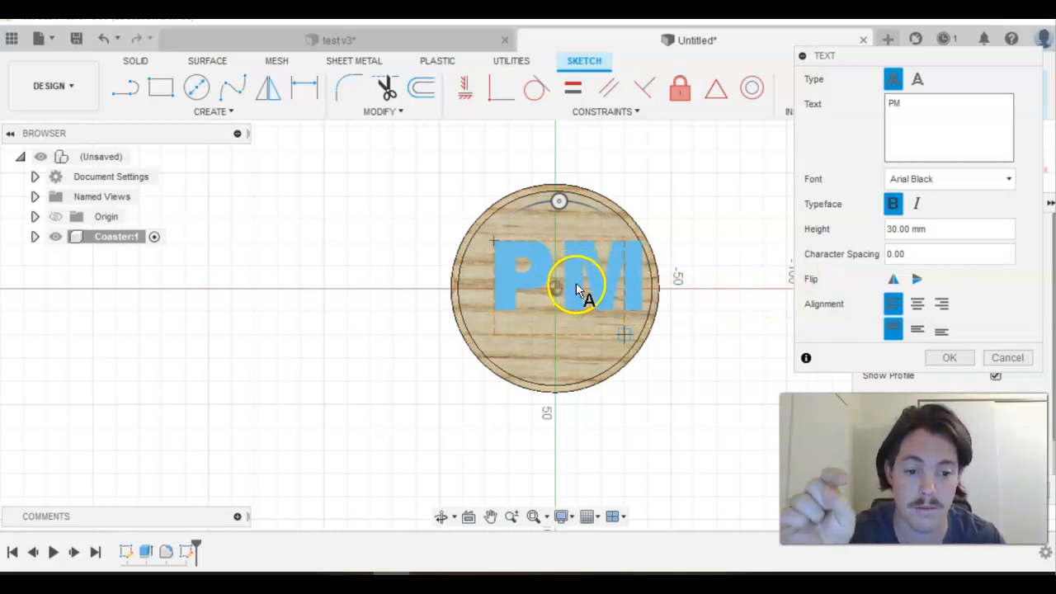
mouse_move(590, 284)
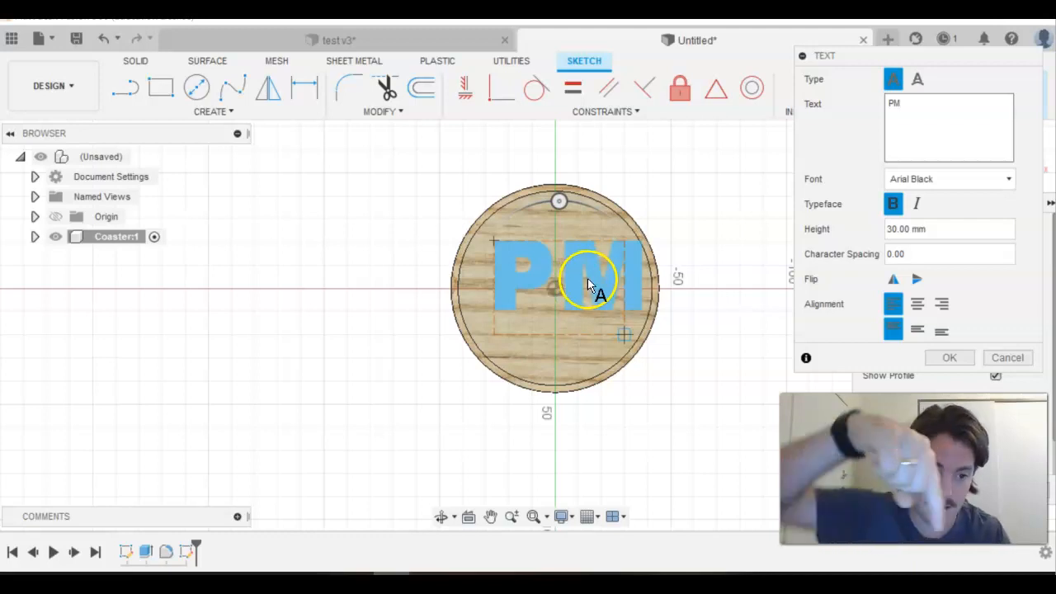
mouse_move(594, 285)
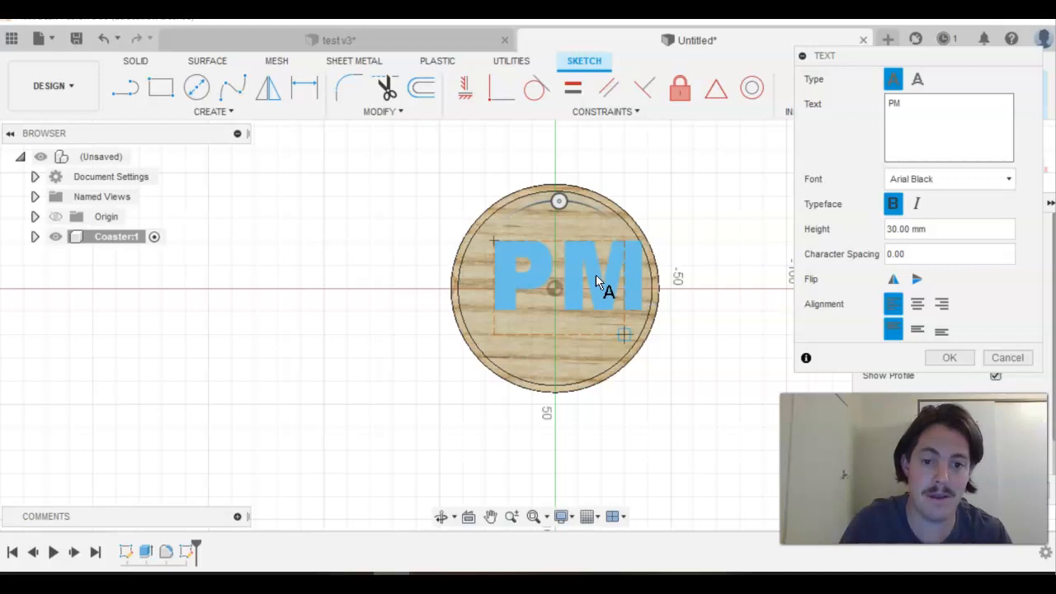
mouse_move(582, 291)
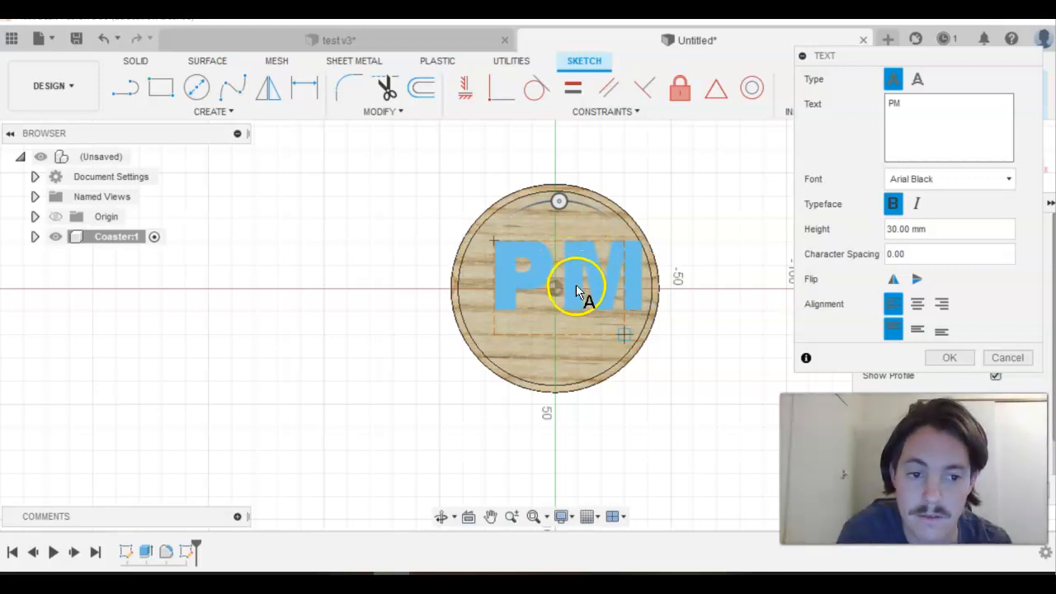
left_click(949, 357)
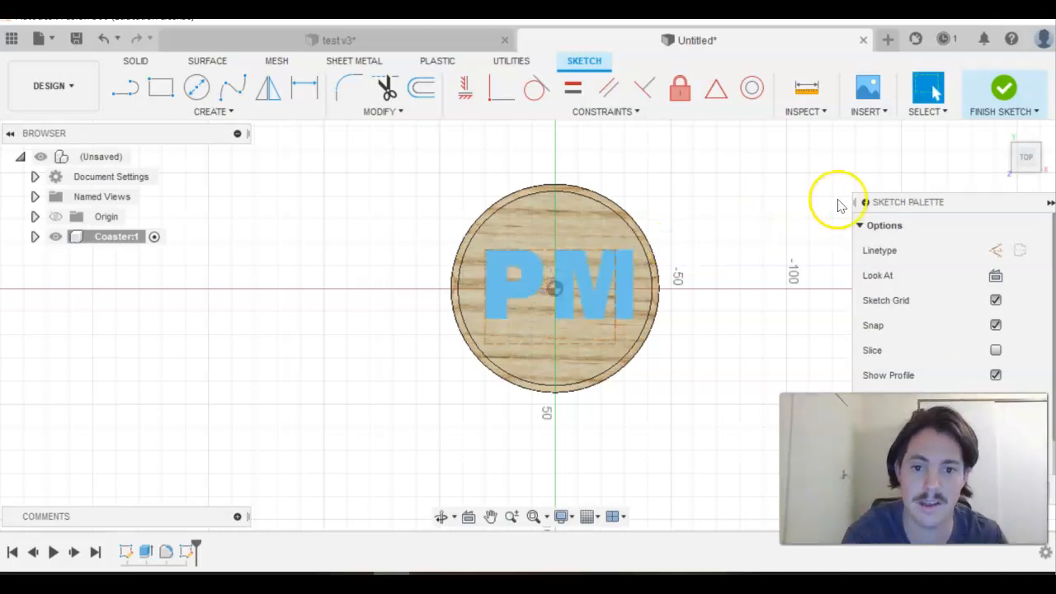
mouse_move(776, 211)
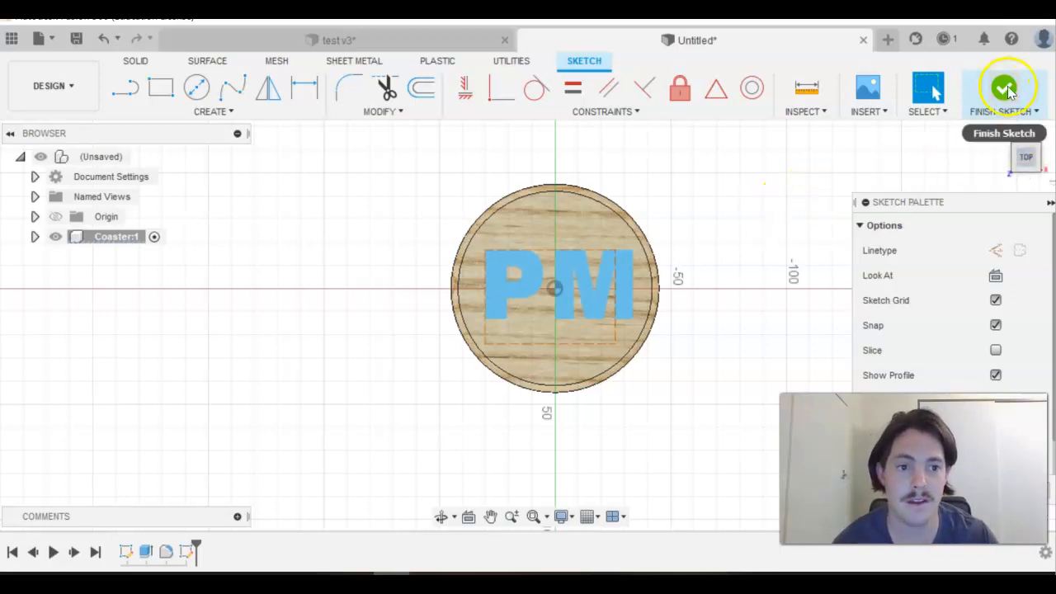
- Finish the sketch and cut-extrude the PM letter profiles -5 mm into the top face
left_click(1004, 89)
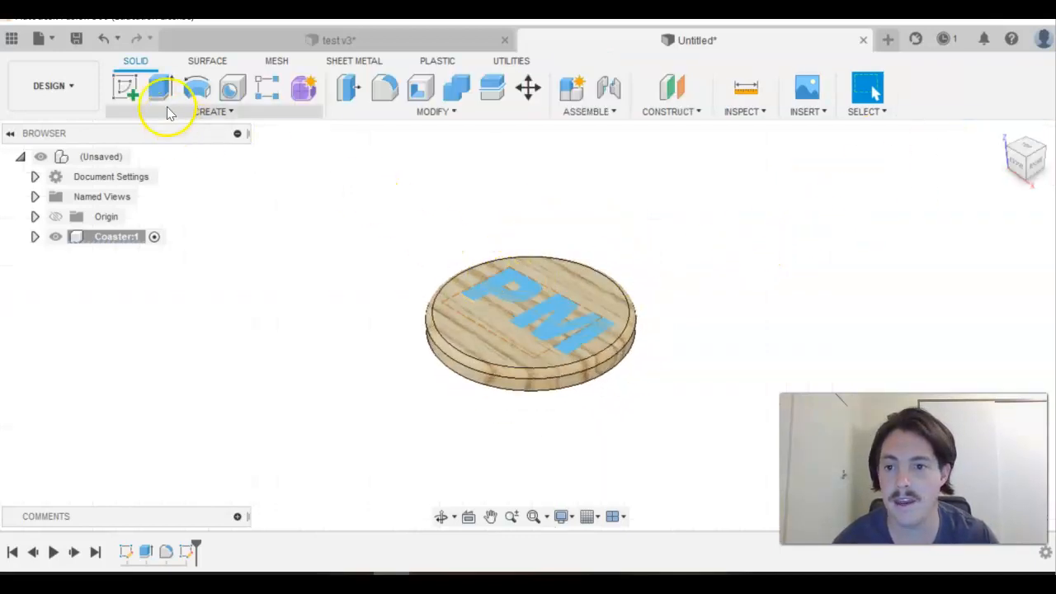
left_click(159, 88)
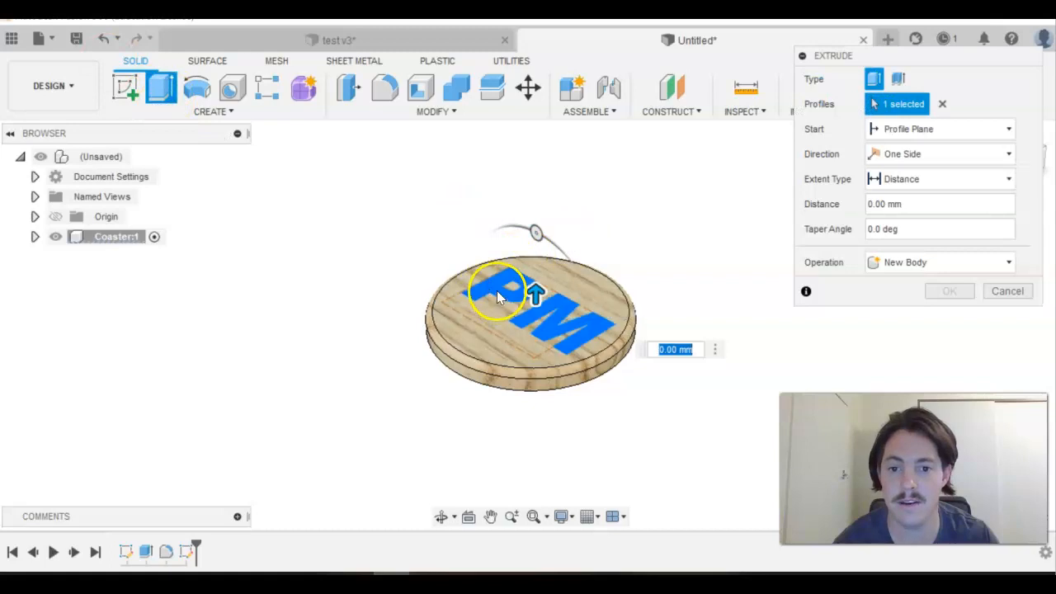
left_click(942, 104)
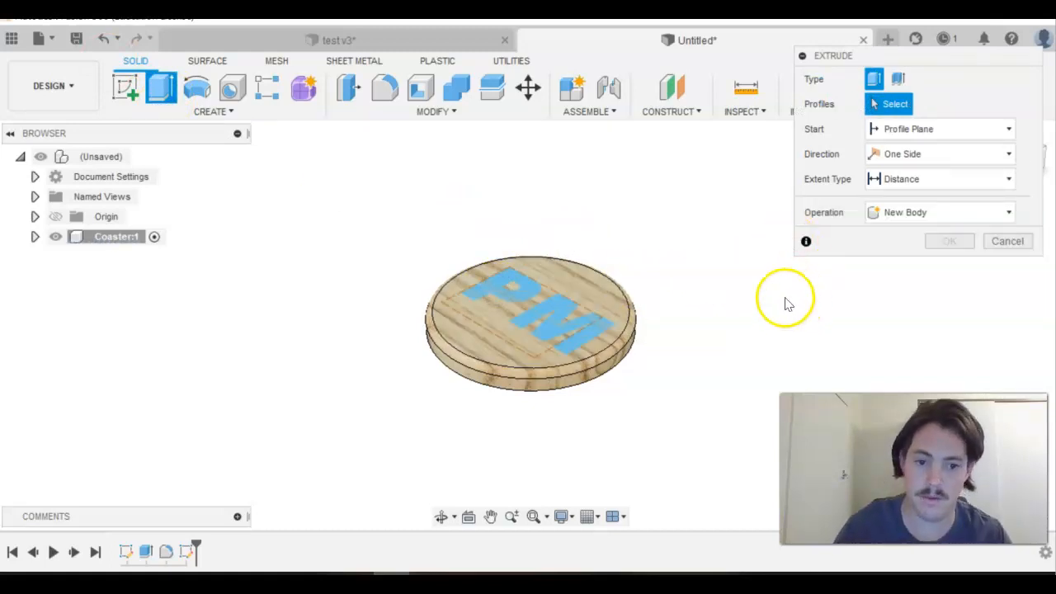
mouse_move(776, 309)
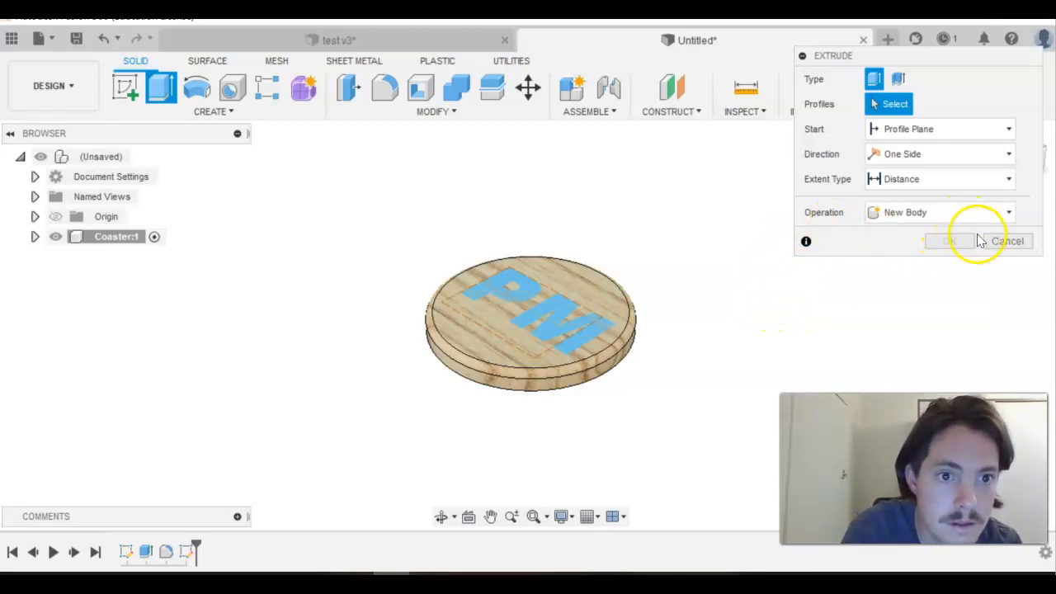
left_click(1008, 241)
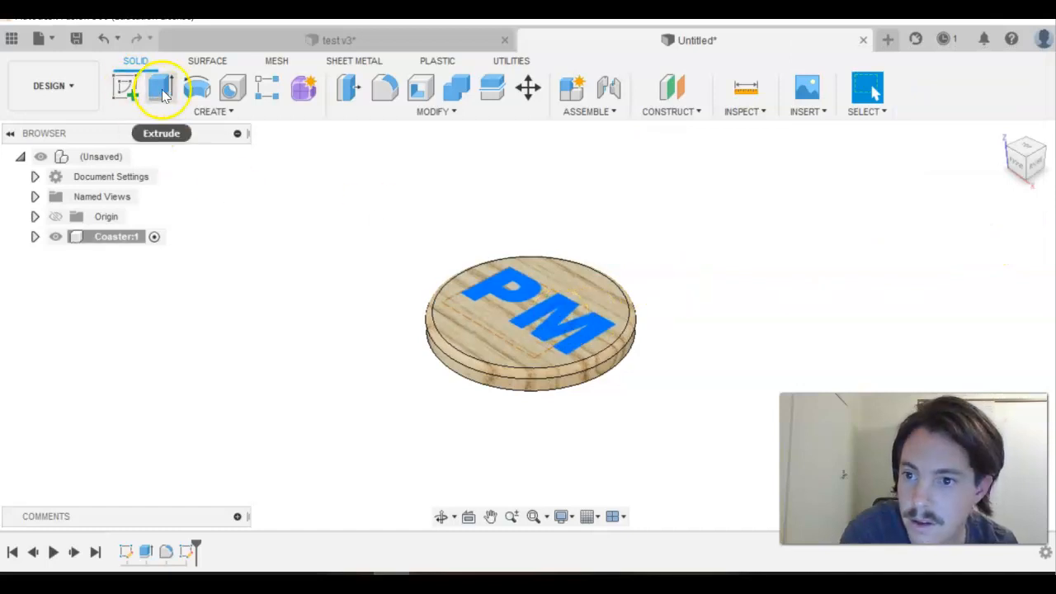
left_click(161, 89)
type("-5")
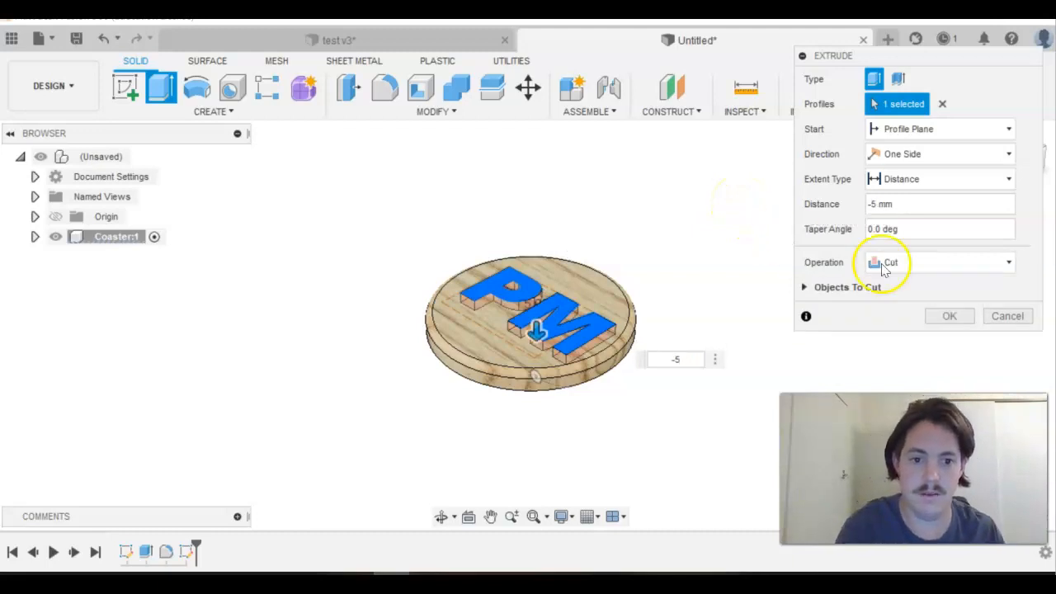
left_click(949, 315)
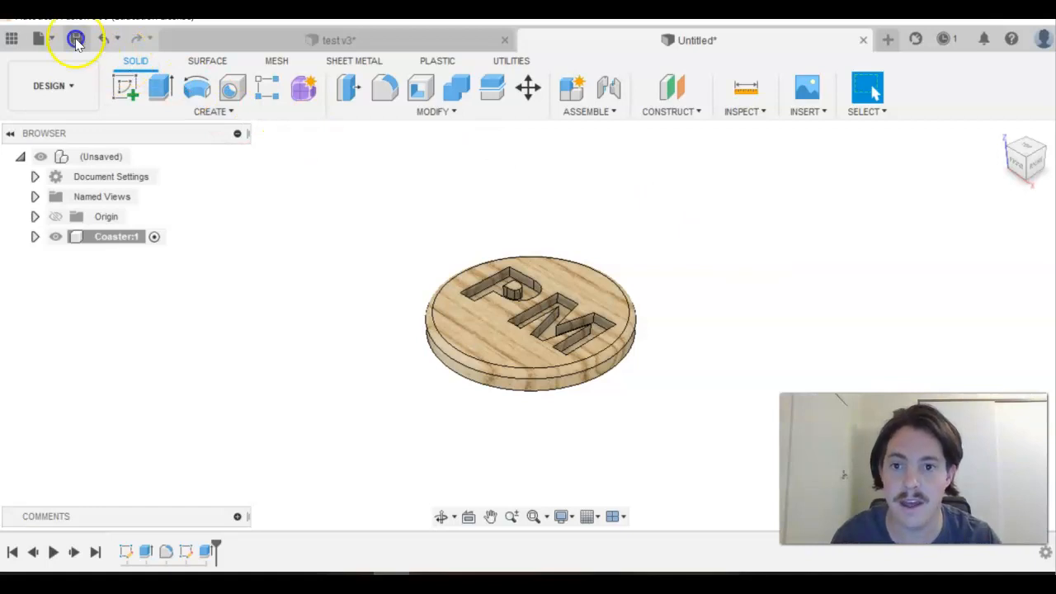
- Save the design, choosing the Formative Skills Tasks folder and replacing Untitled with 'Coaster'
left_click(76, 38)
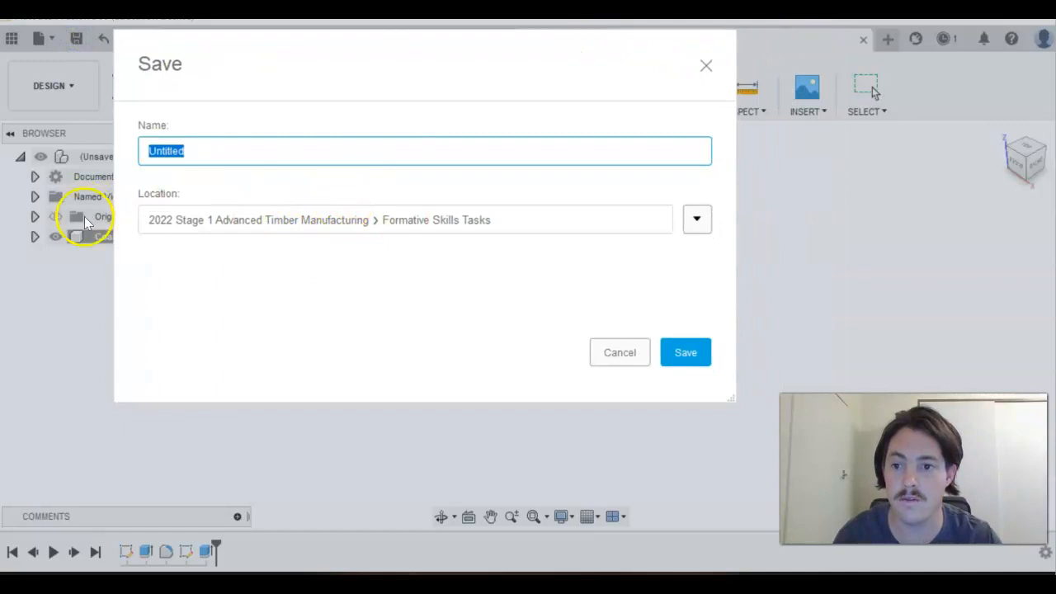
left_click(696, 219)
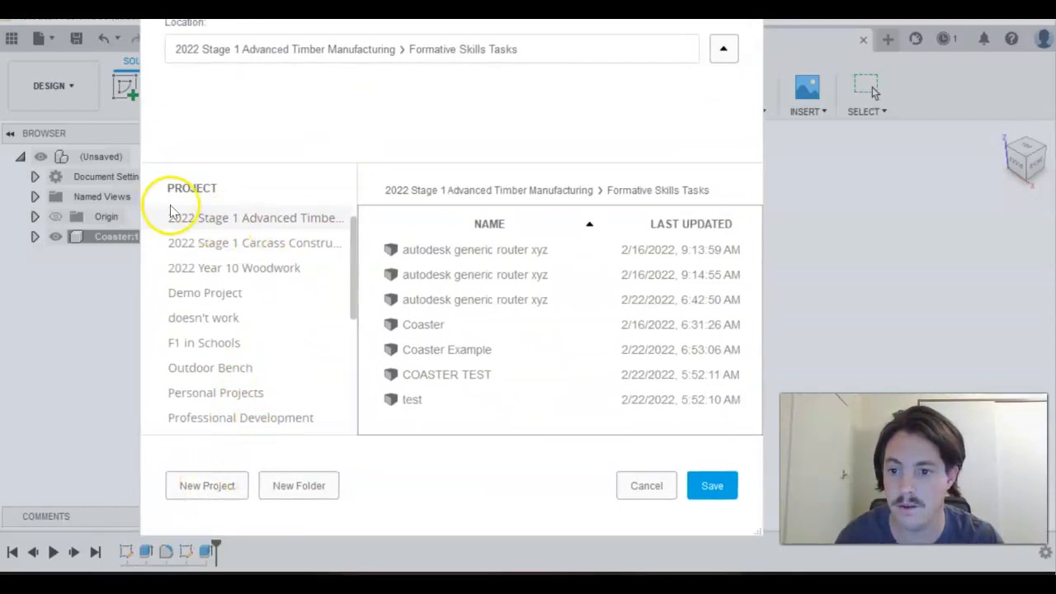
mouse_move(316, 218)
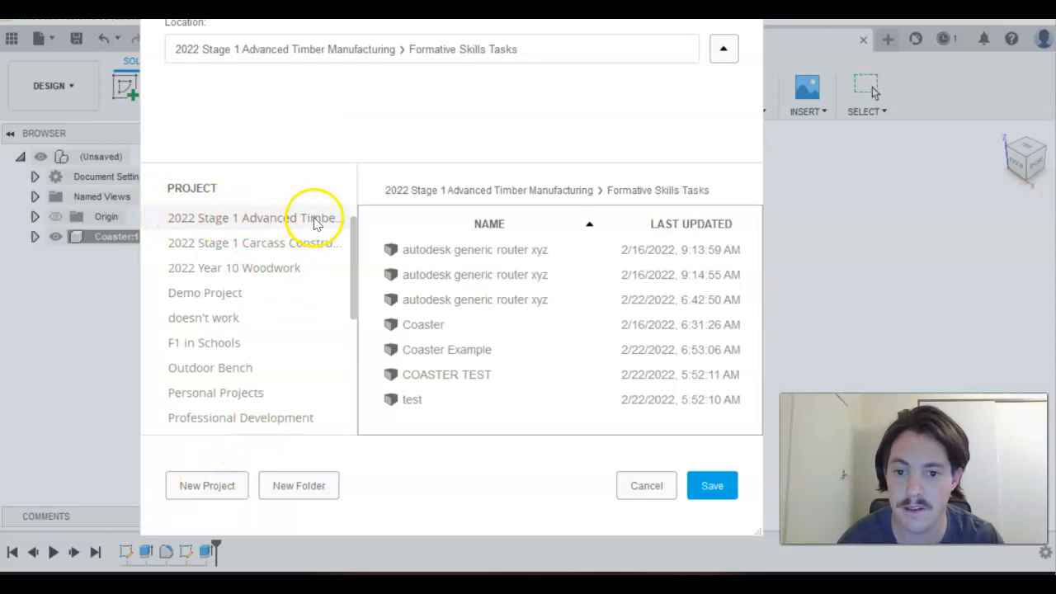
mouse_move(310, 262)
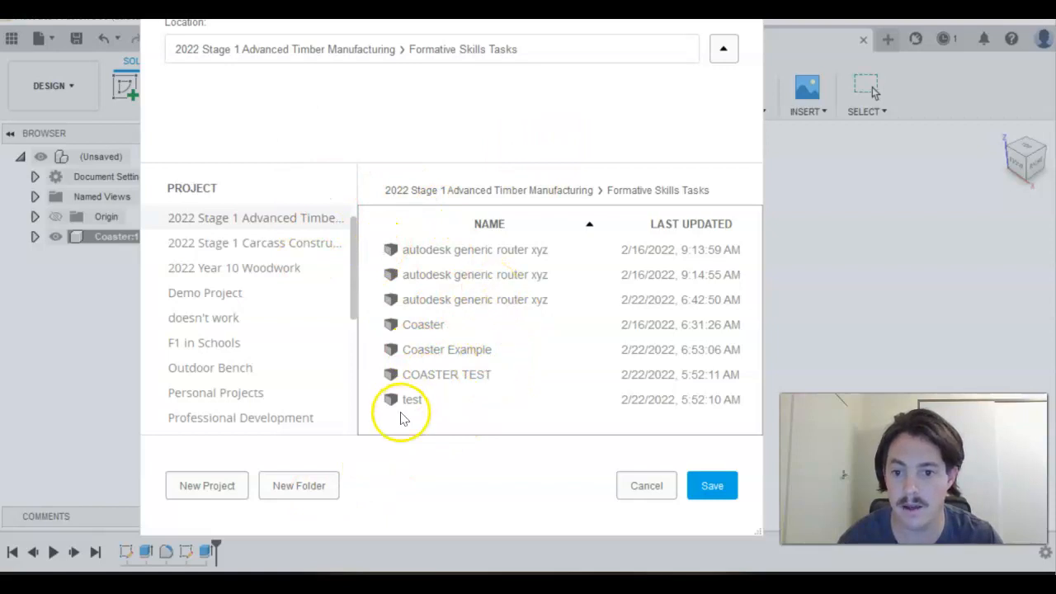
mouse_move(297, 217)
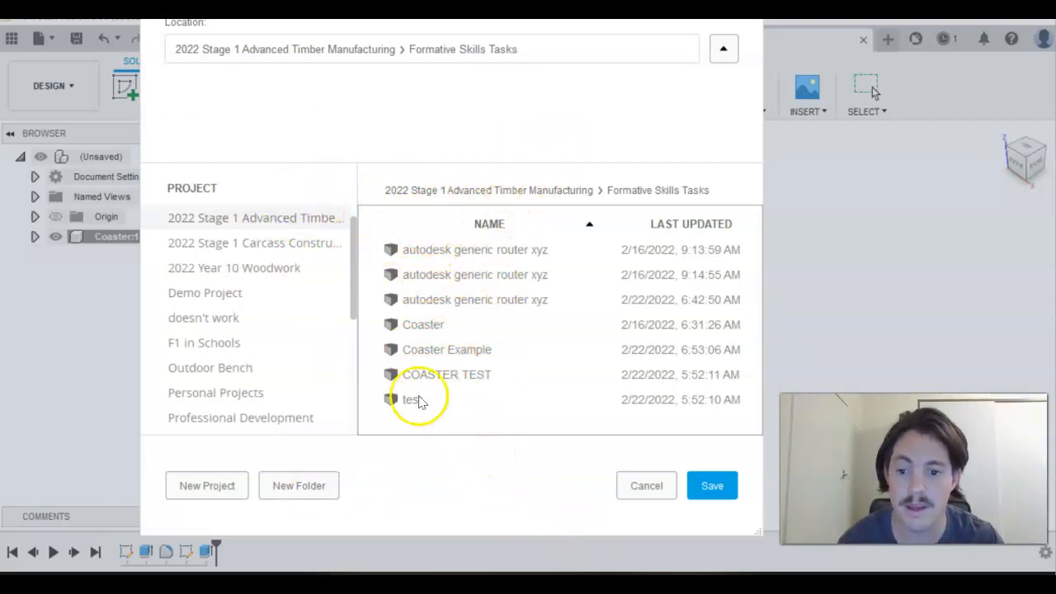
mouse_move(421, 321)
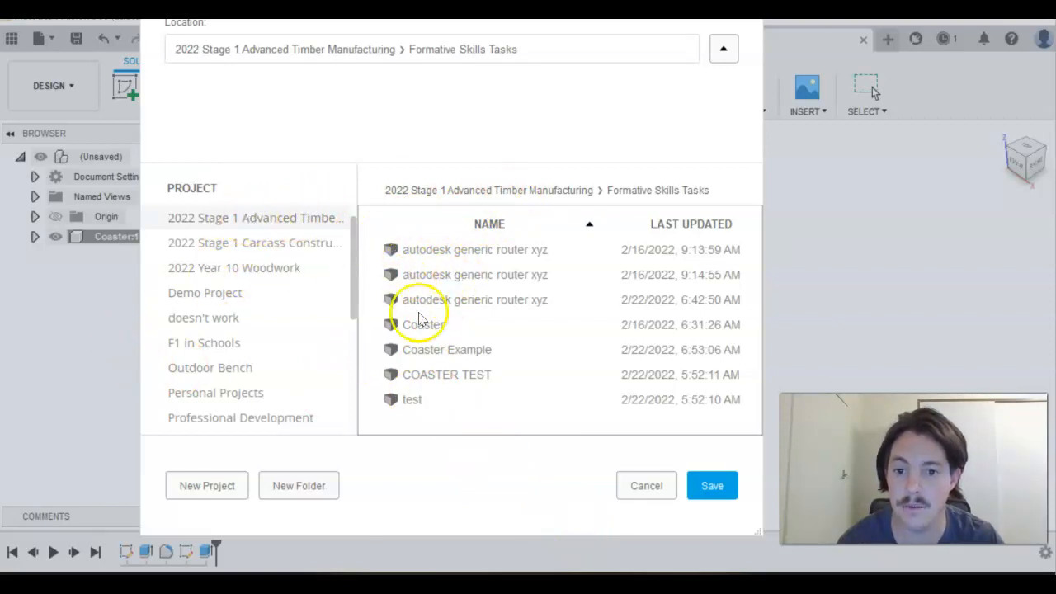
mouse_move(453, 223)
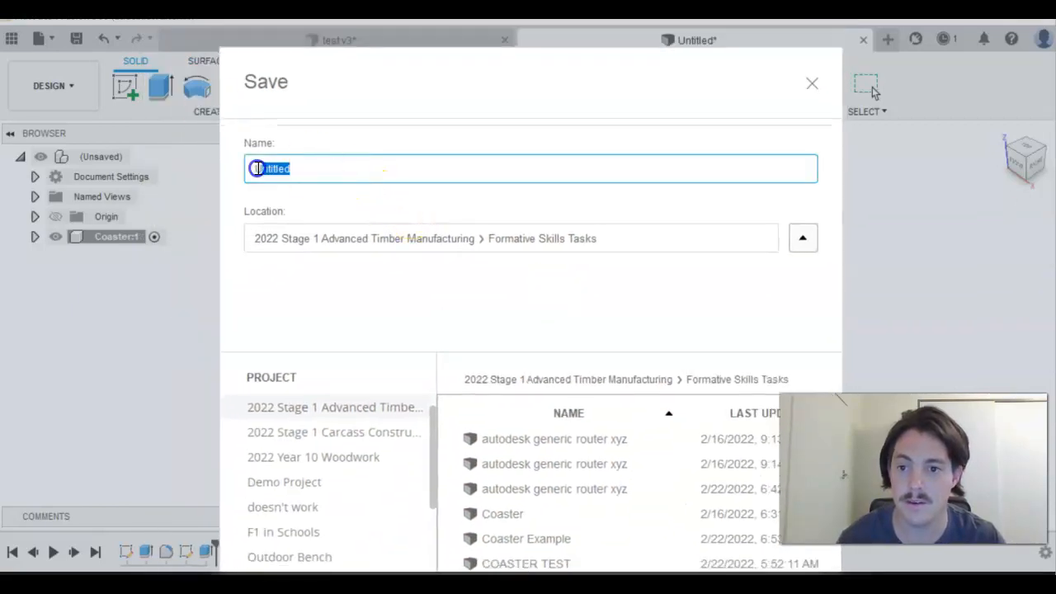
triple_click(276, 169)
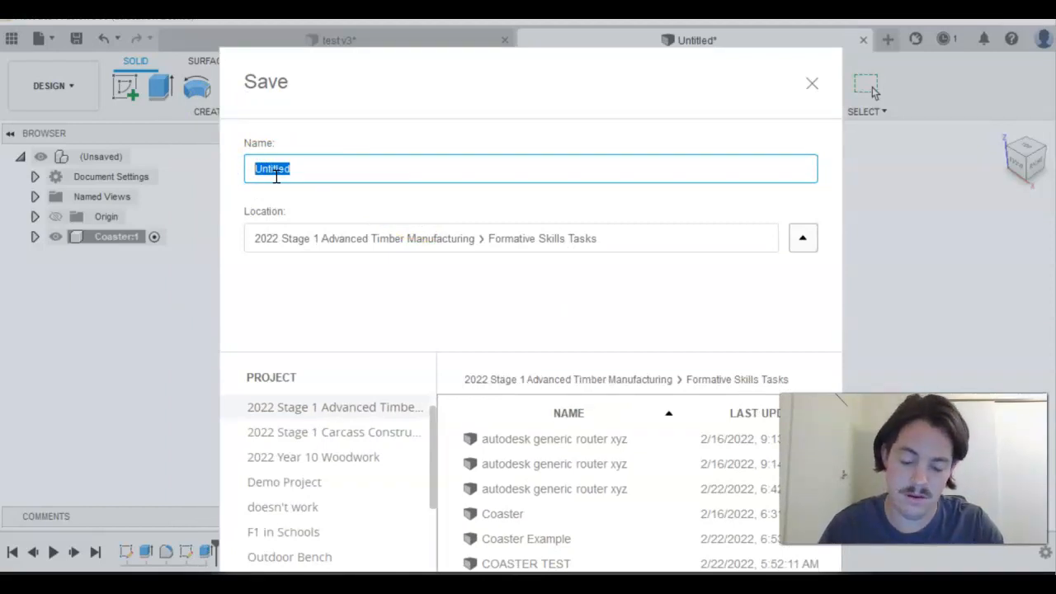
type("c")
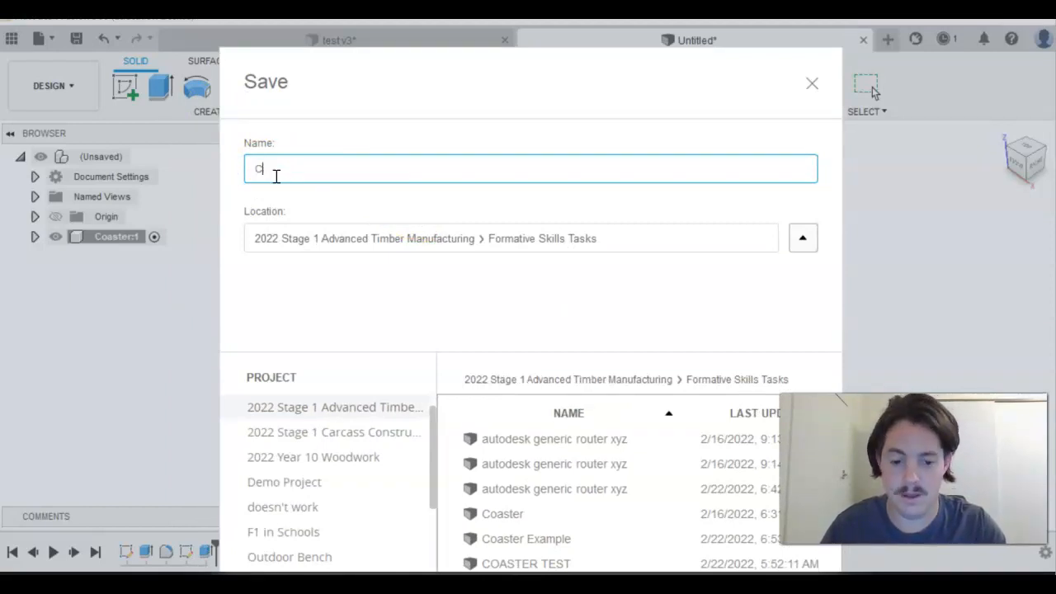
type("oaster")
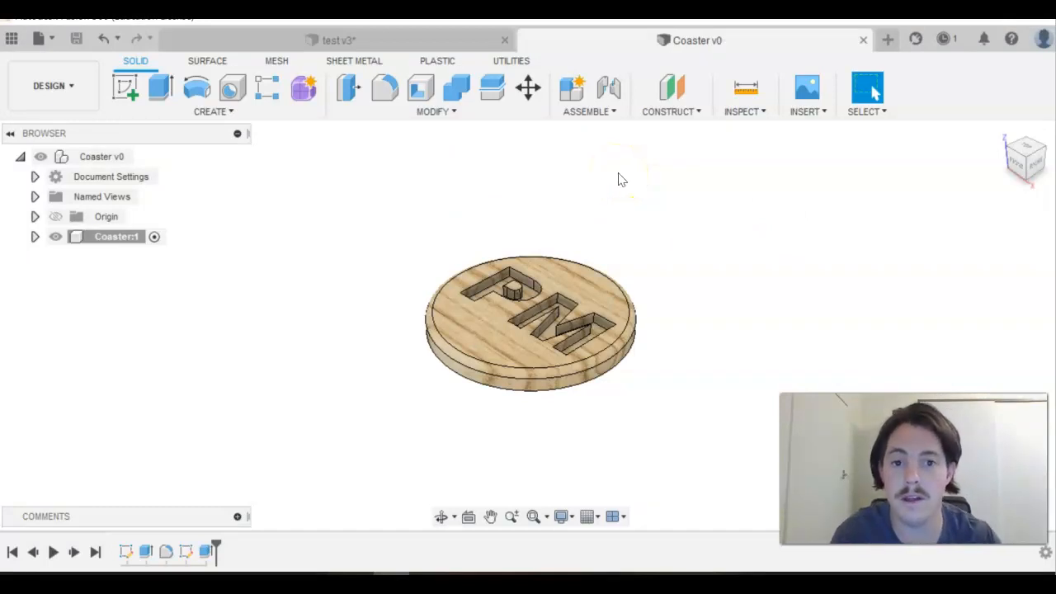
mouse_move(45, 412)
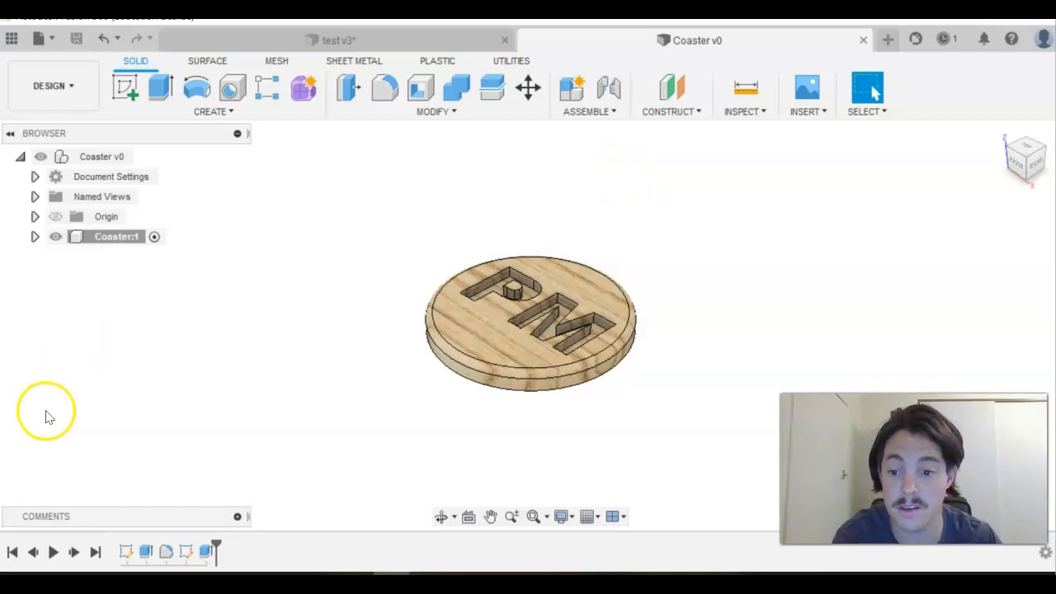